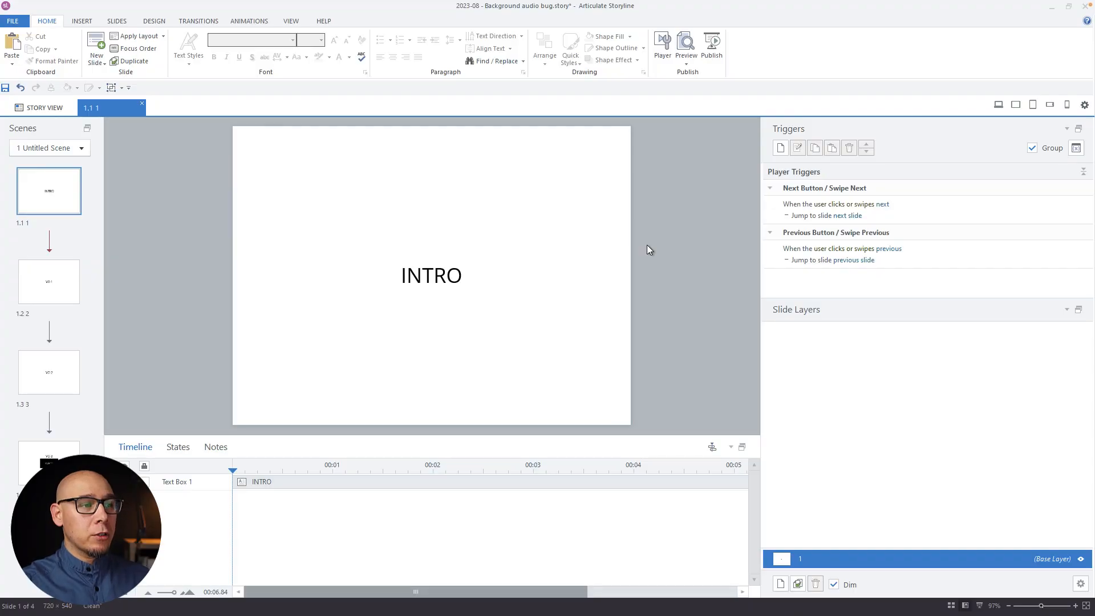
pyautogui.moveTo(330, 246)
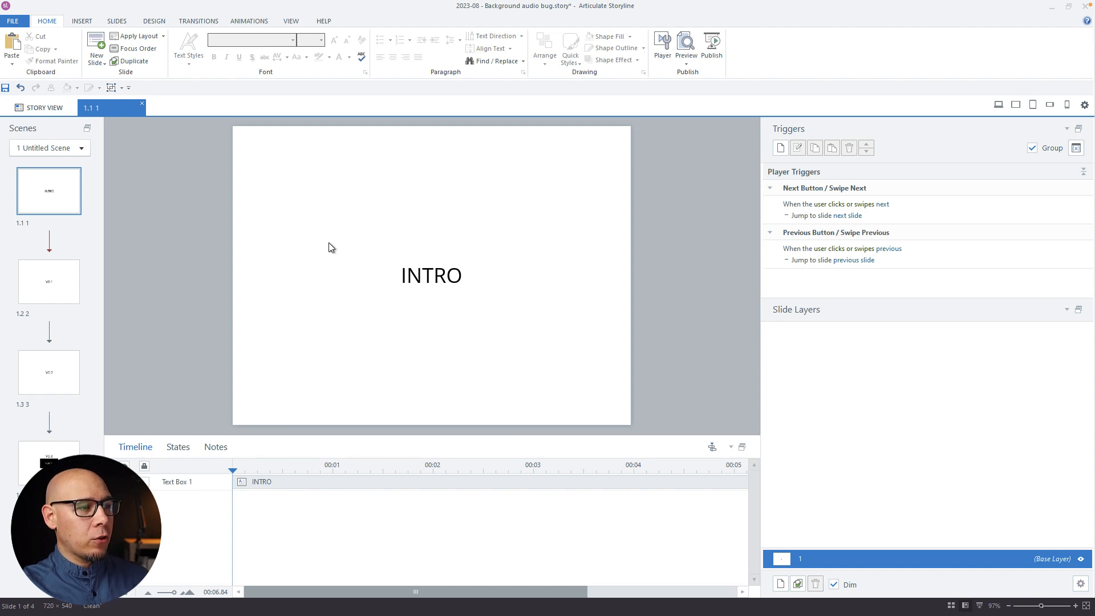
pyautogui.moveTo(493, 254)
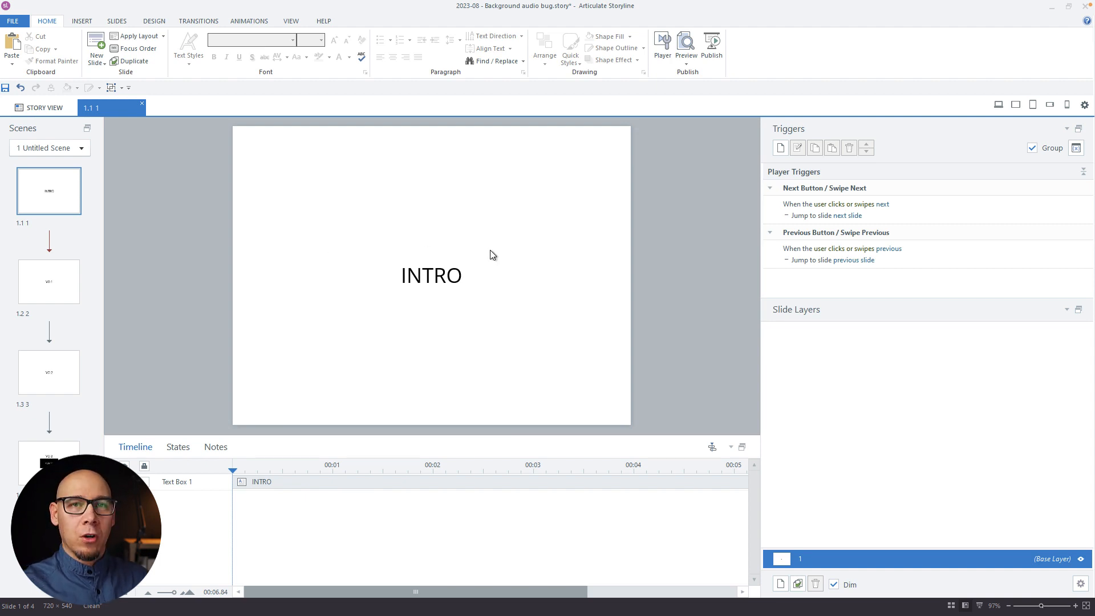
# Step: Review triggers on slides VO 1, VO 2 and VO 3, then select the PLAY VO rectangle
pyautogui.click(48, 281)
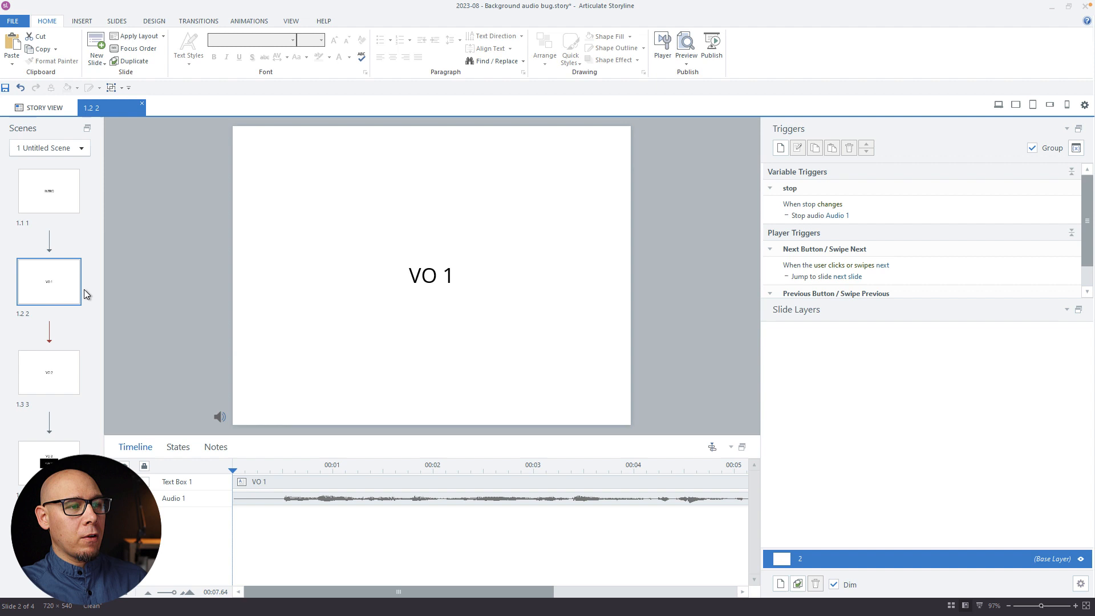
pyautogui.click(49, 372)
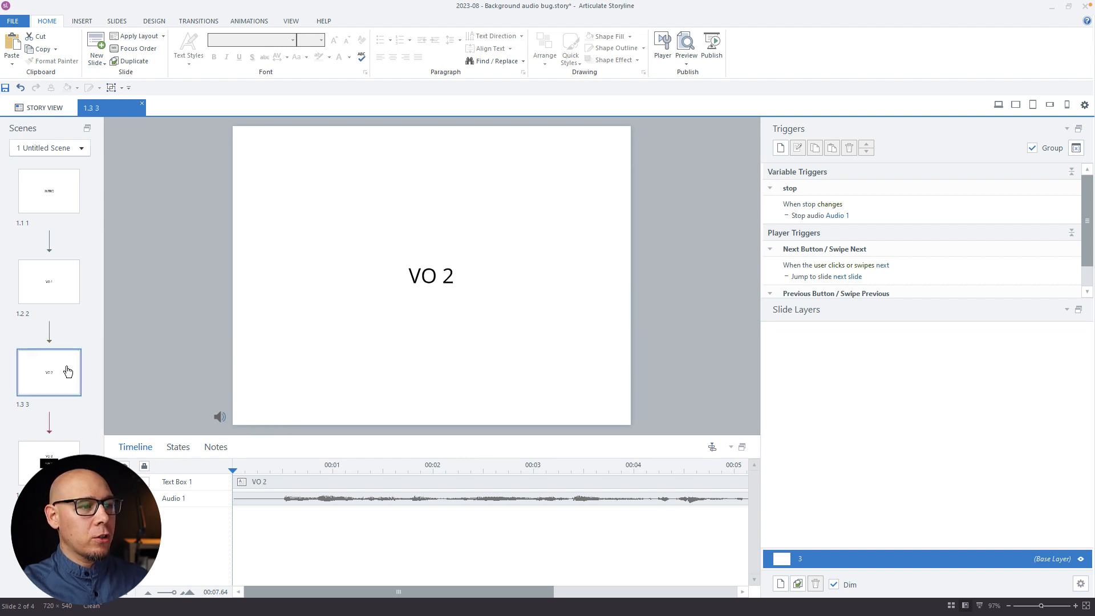
pyautogui.click(49, 465)
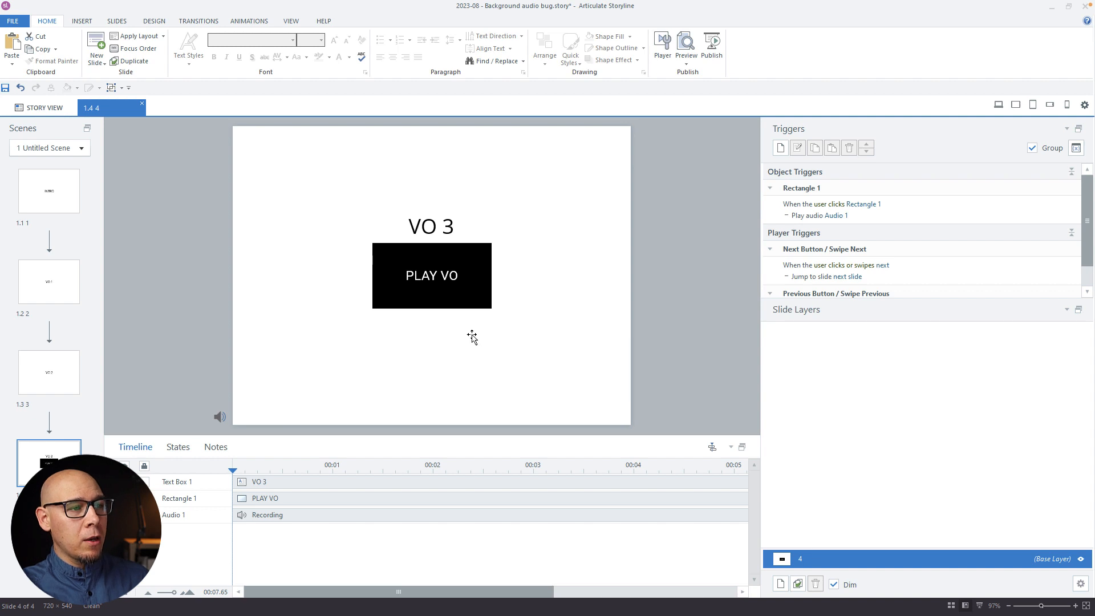
pyautogui.click(431, 275)
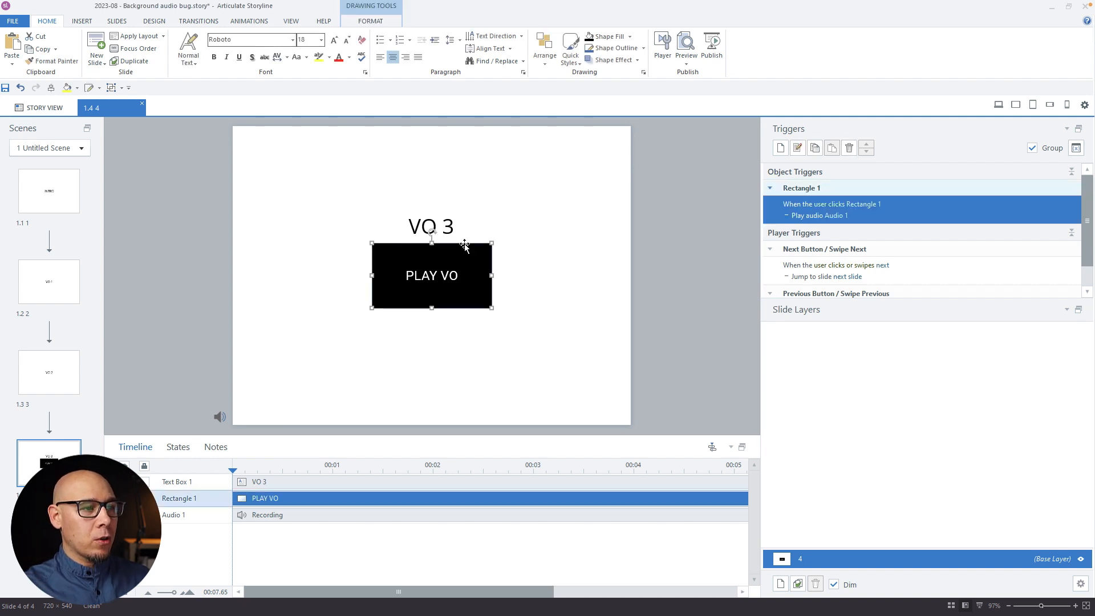
pyautogui.moveTo(267, 491)
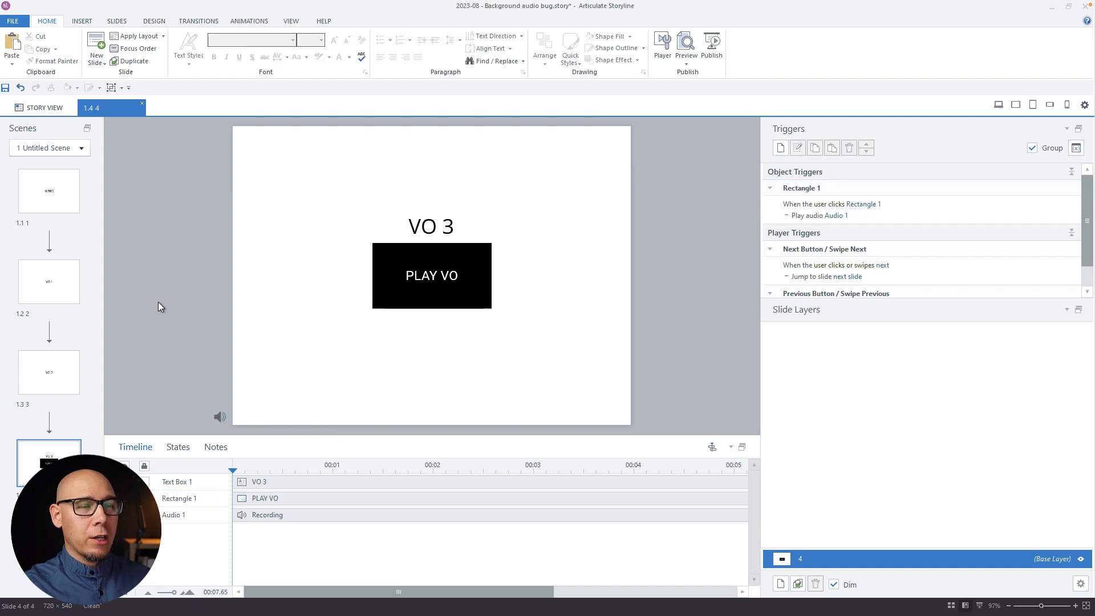
pyautogui.click(686, 44)
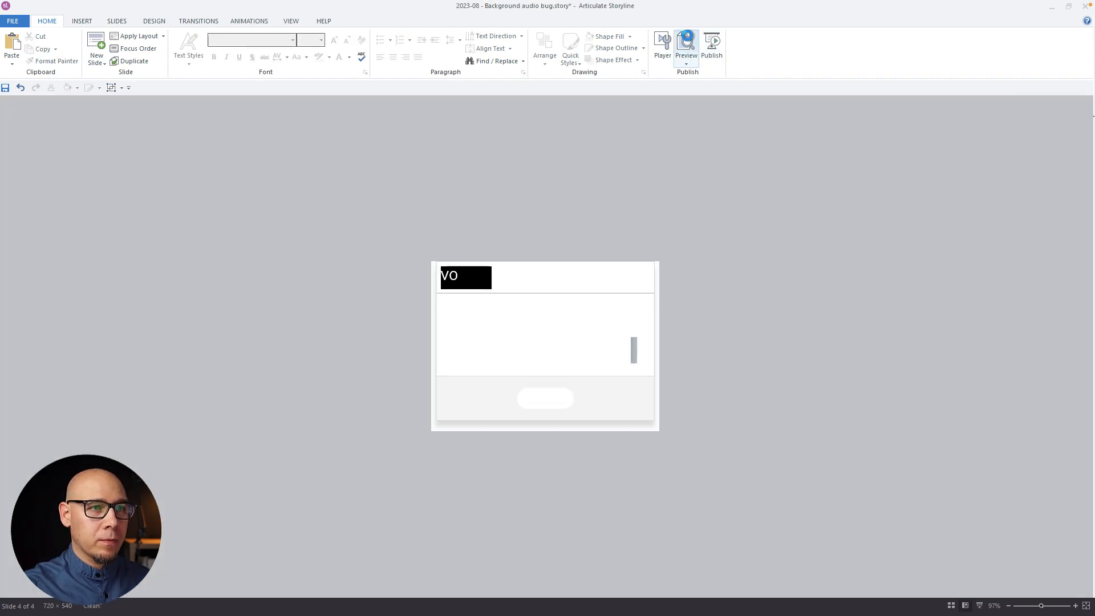
pyautogui.click(686, 43)
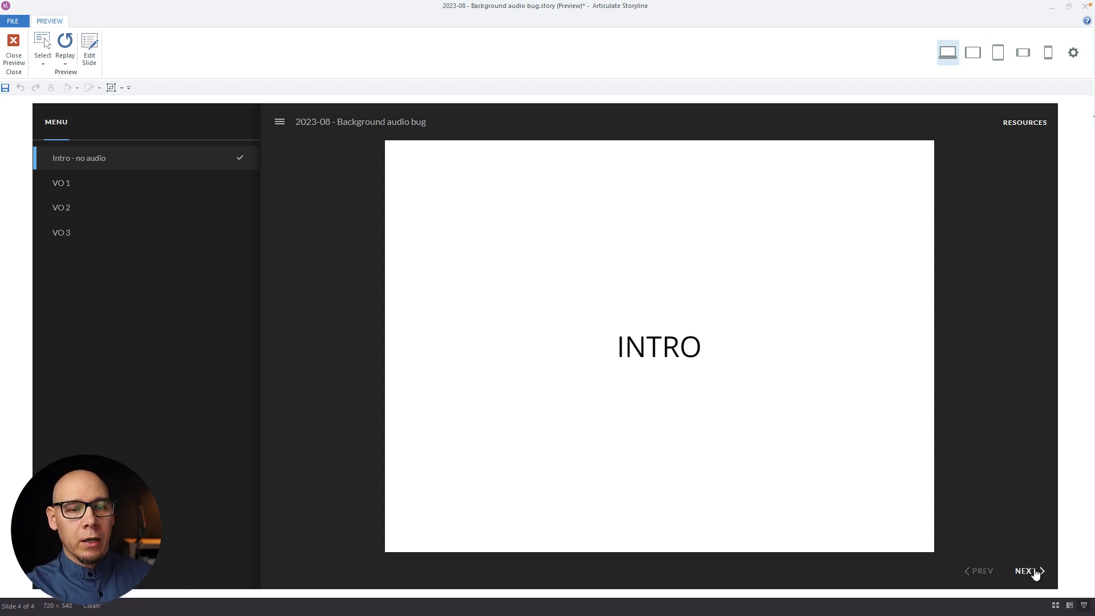
pyautogui.click(1027, 571)
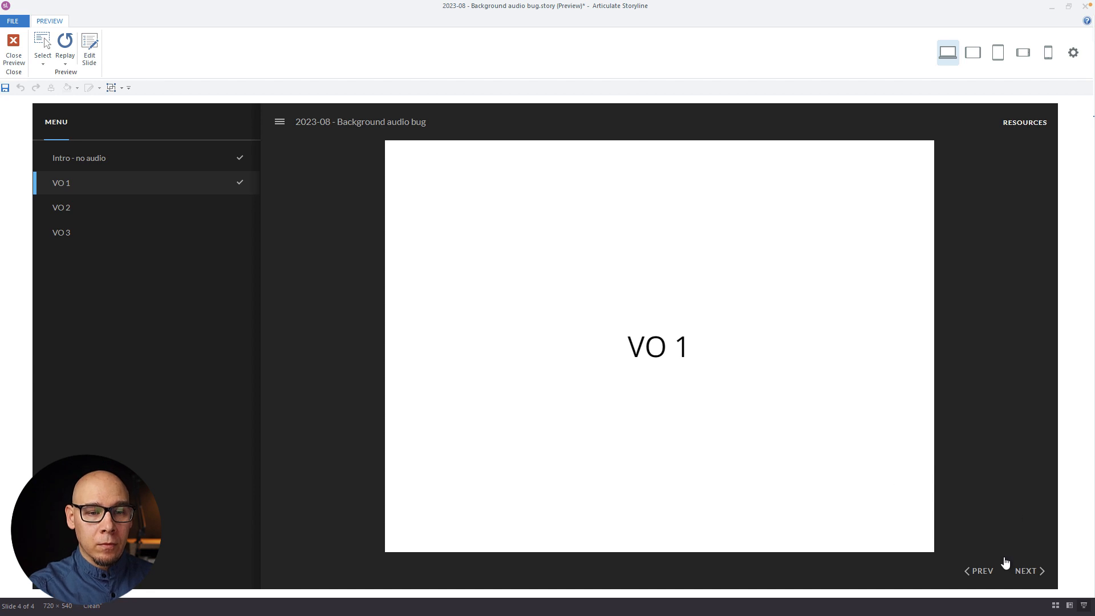
pyautogui.click(1026, 571)
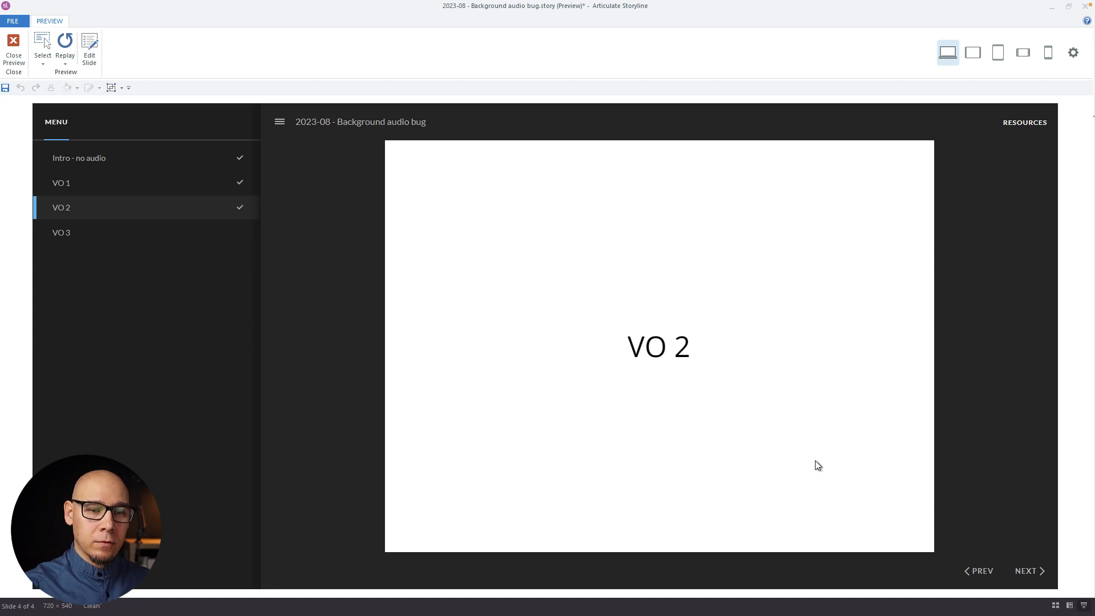
pyautogui.click(1025, 571)
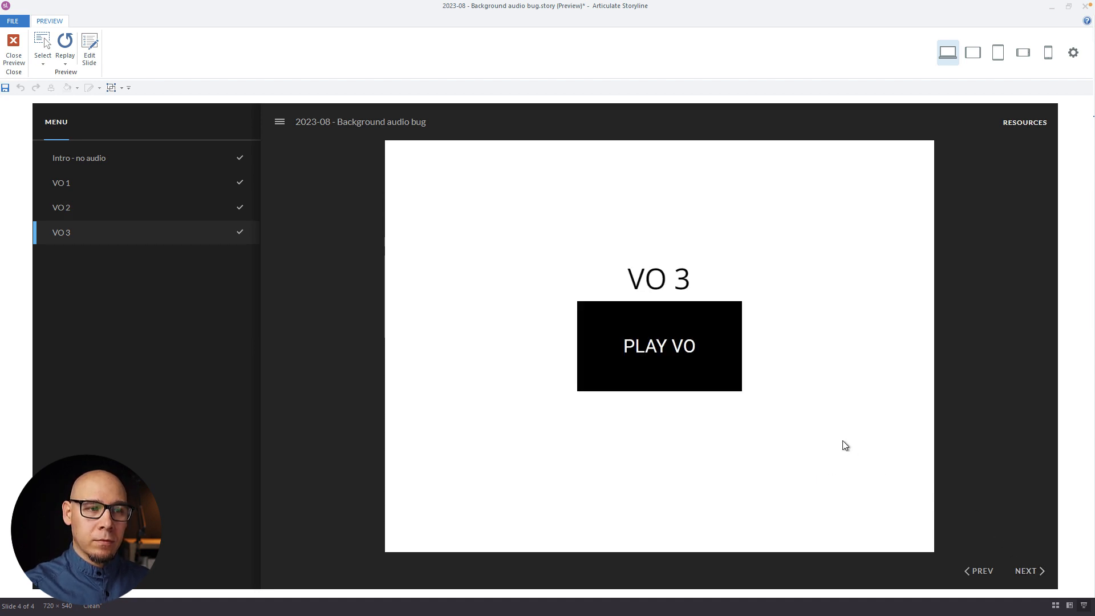
pyautogui.moveTo(800, 368)
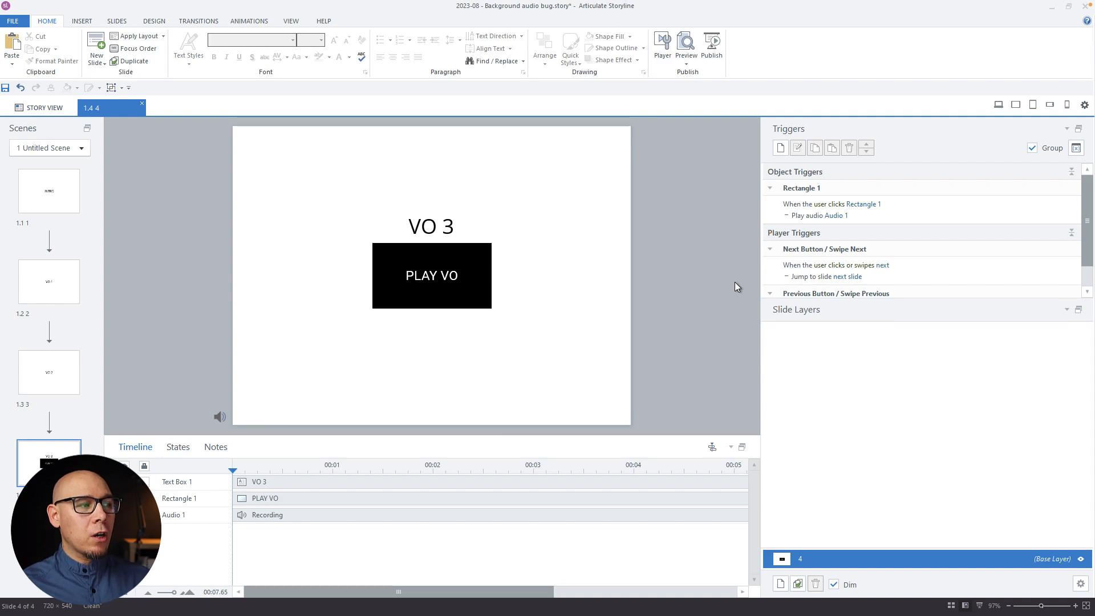
# Step: Inspect the stop-Audio-1 variable triggers on VO 1 and VO 2, ending on VO 1
pyautogui.click(48, 281)
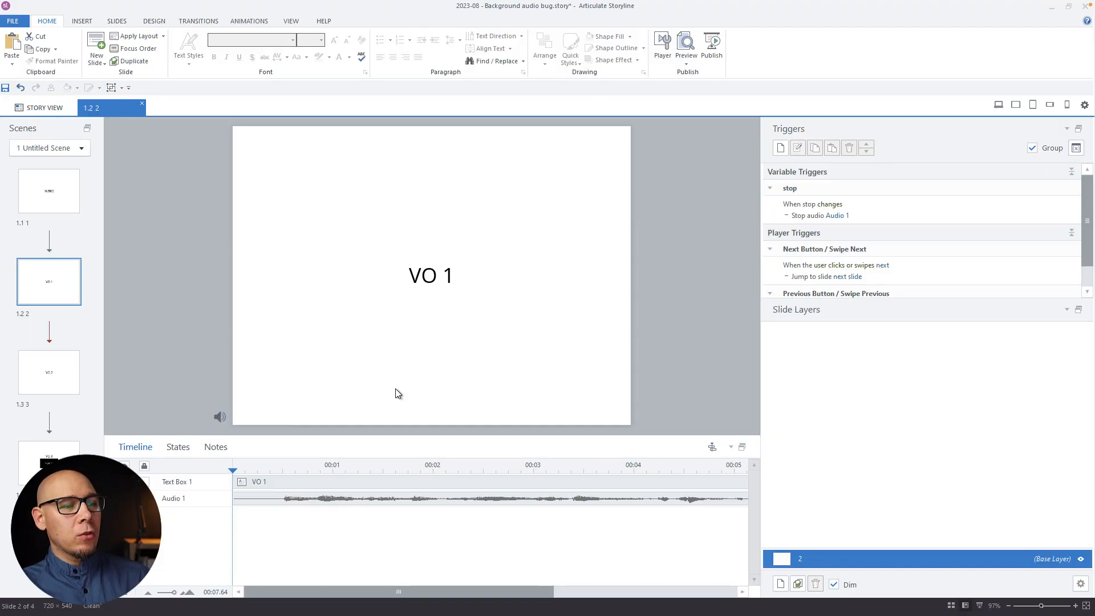
pyautogui.click(49, 372)
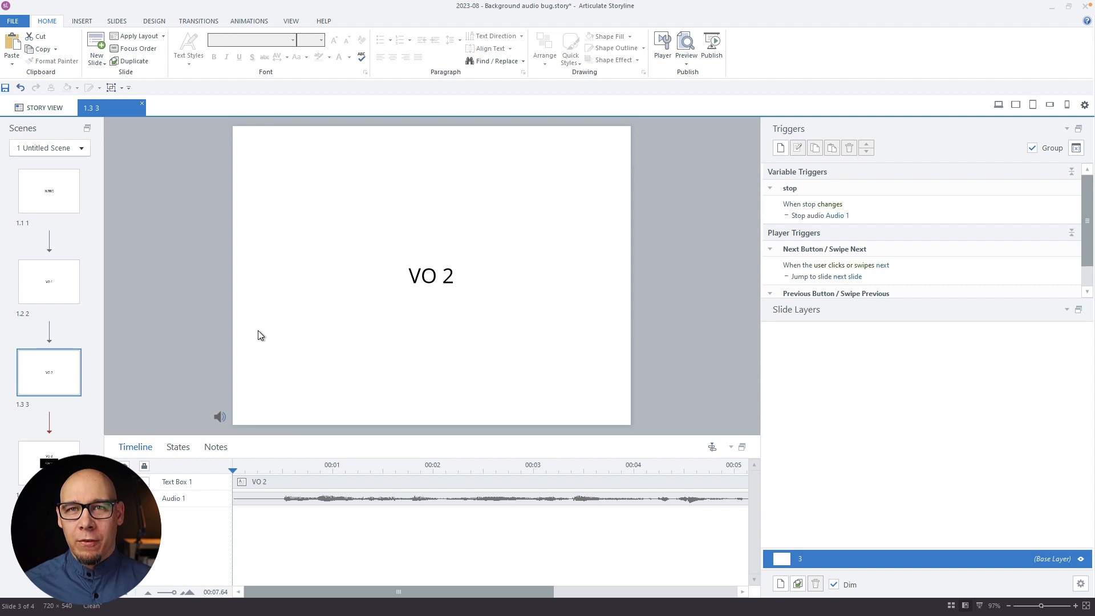
pyautogui.moveTo(323, 379)
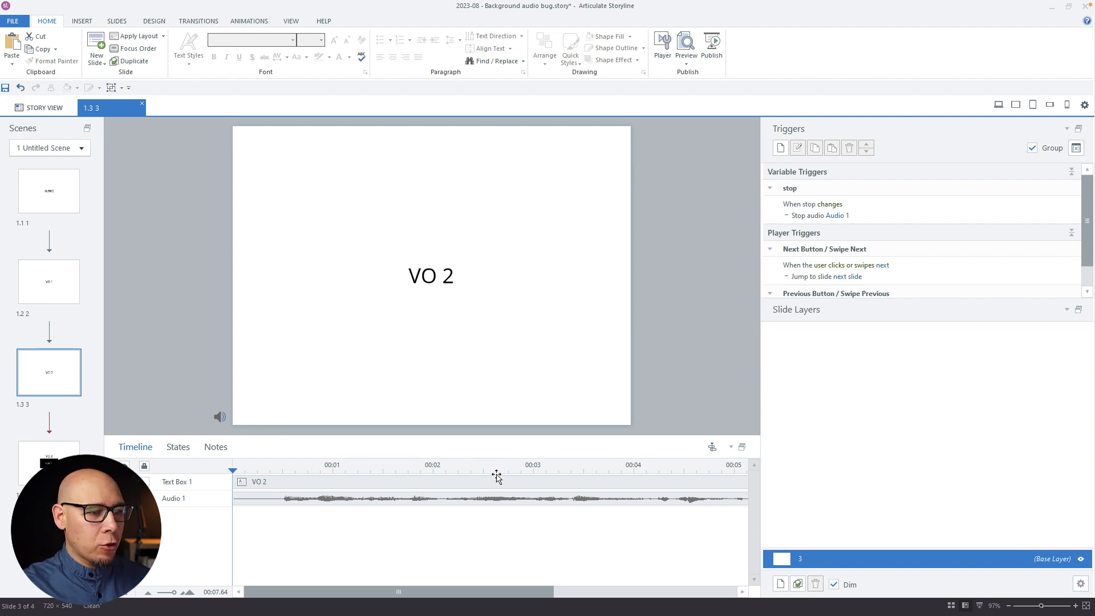
pyautogui.click(49, 281)
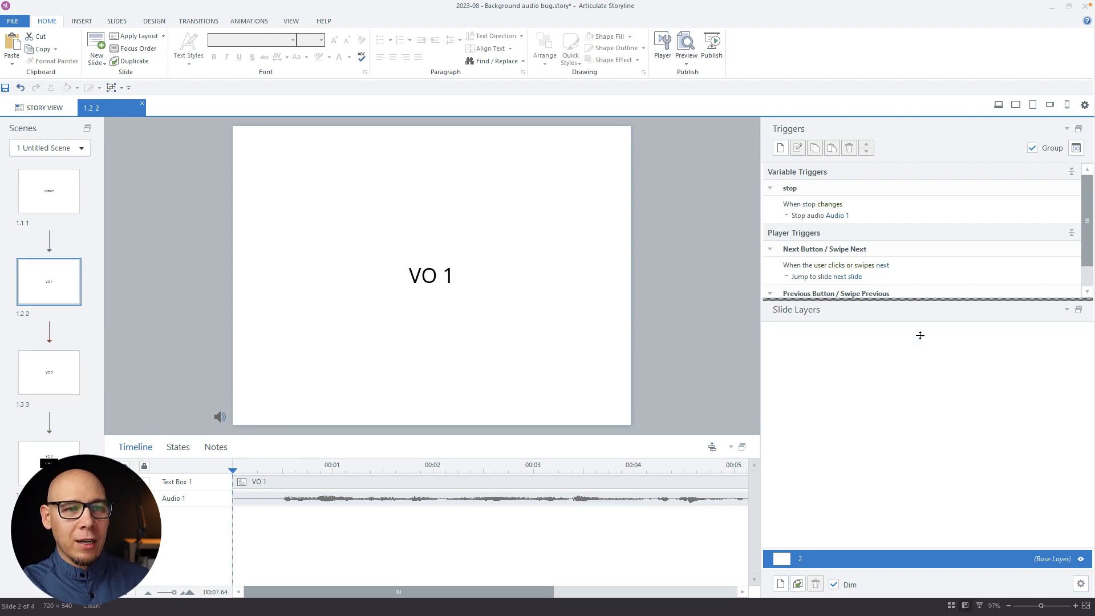
# Step: Try switching the next-slide trigger's action to Stop media, then cancel the edit
pyautogui.doubleClick(836, 266)
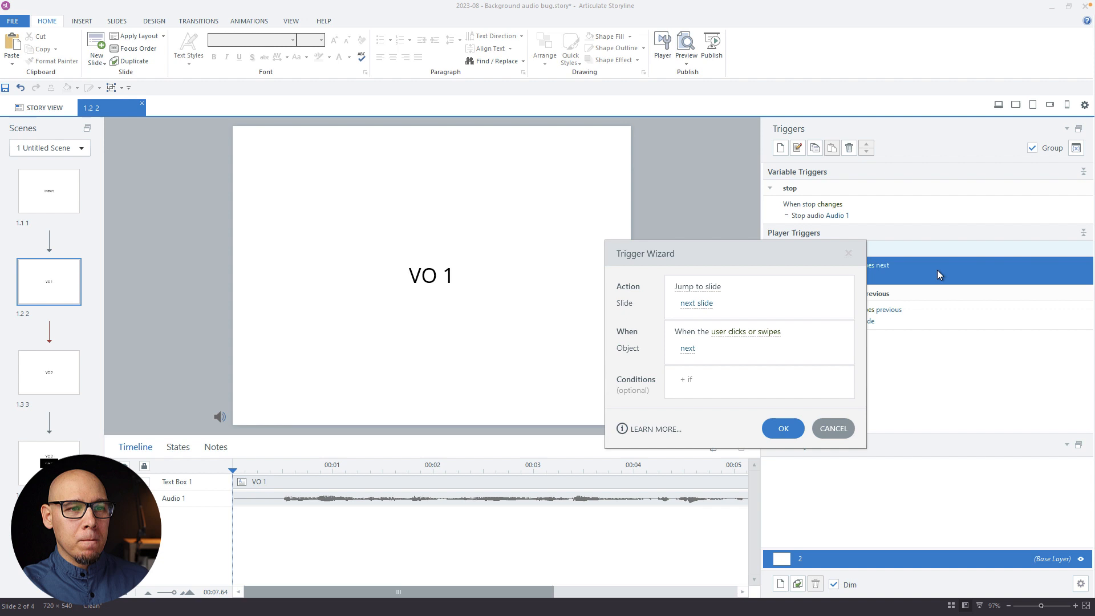
pyautogui.moveTo(831, 263)
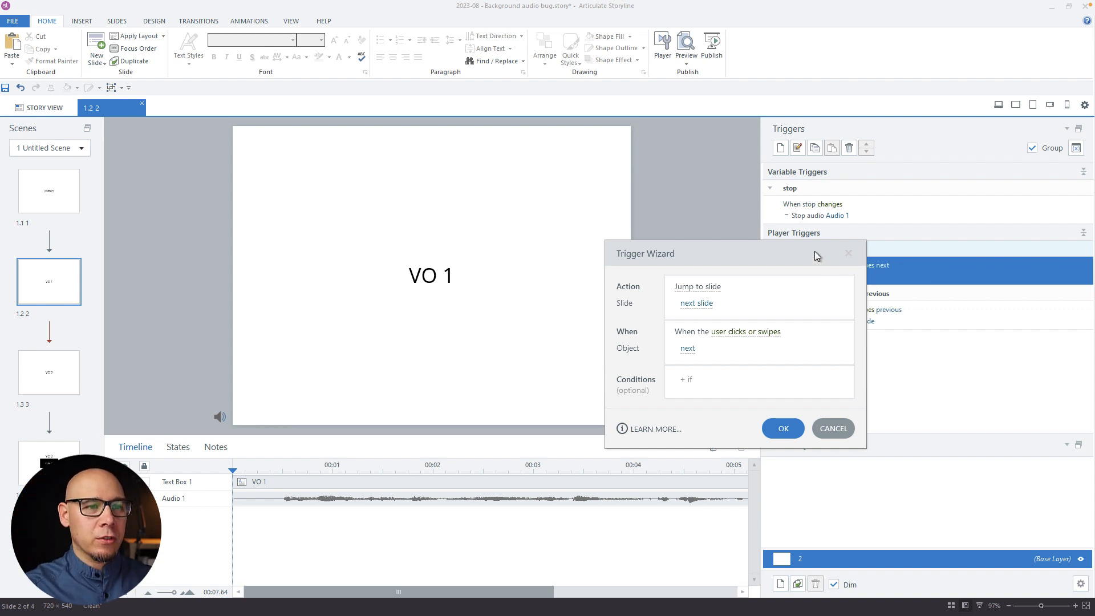
pyautogui.click(697, 286)
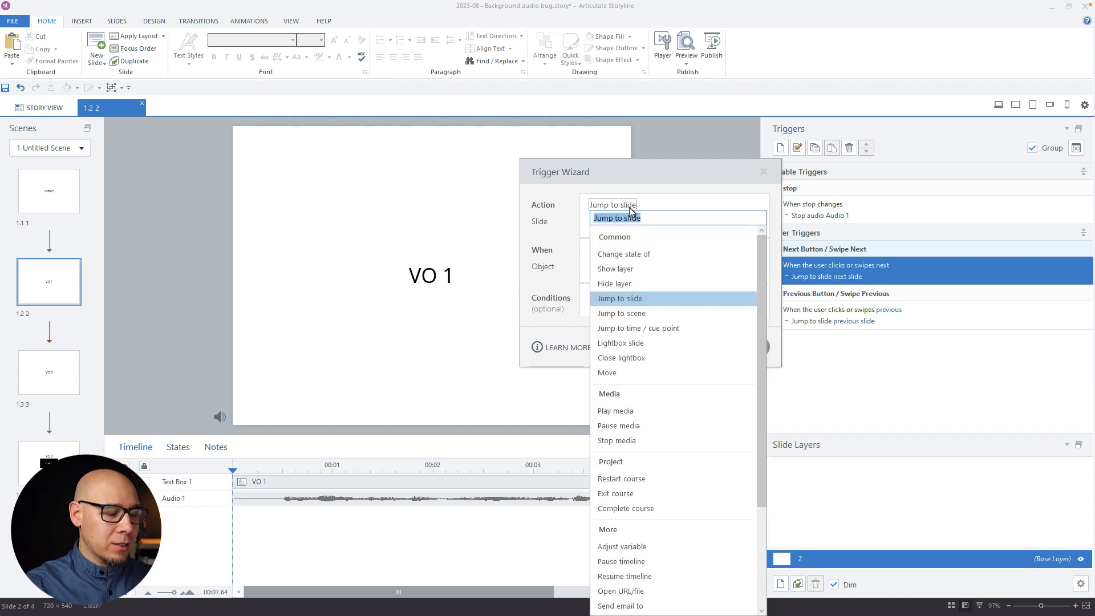
pyautogui.click(616, 440)
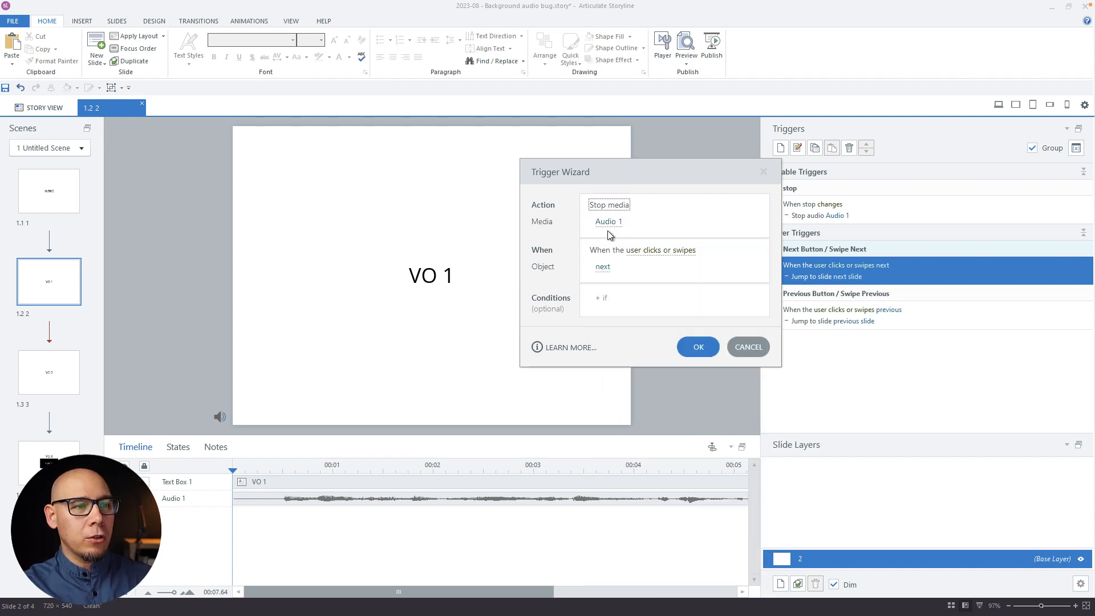
pyautogui.moveTo(603, 268)
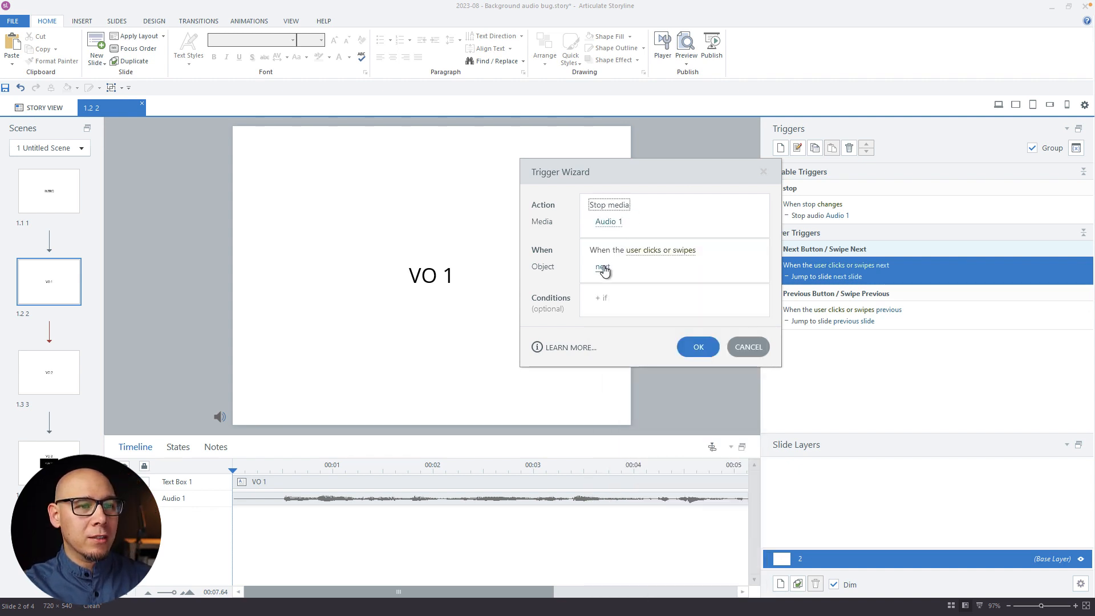
pyautogui.click(699, 347)
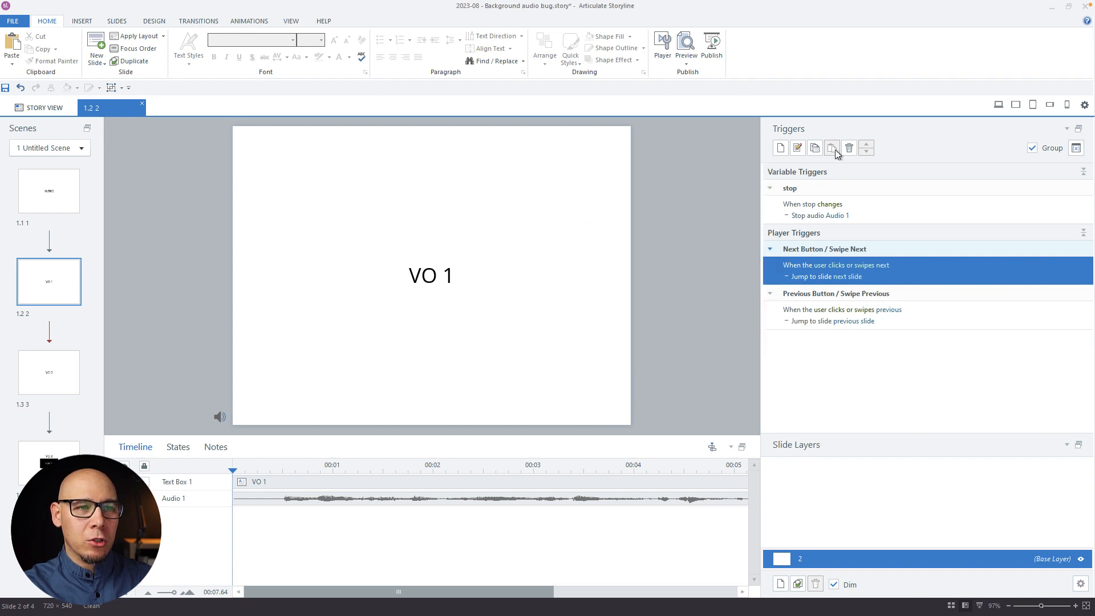
# Step: Duplicate the Next button trigger and set the copy to stop Audio 1
pyautogui.click(832, 148)
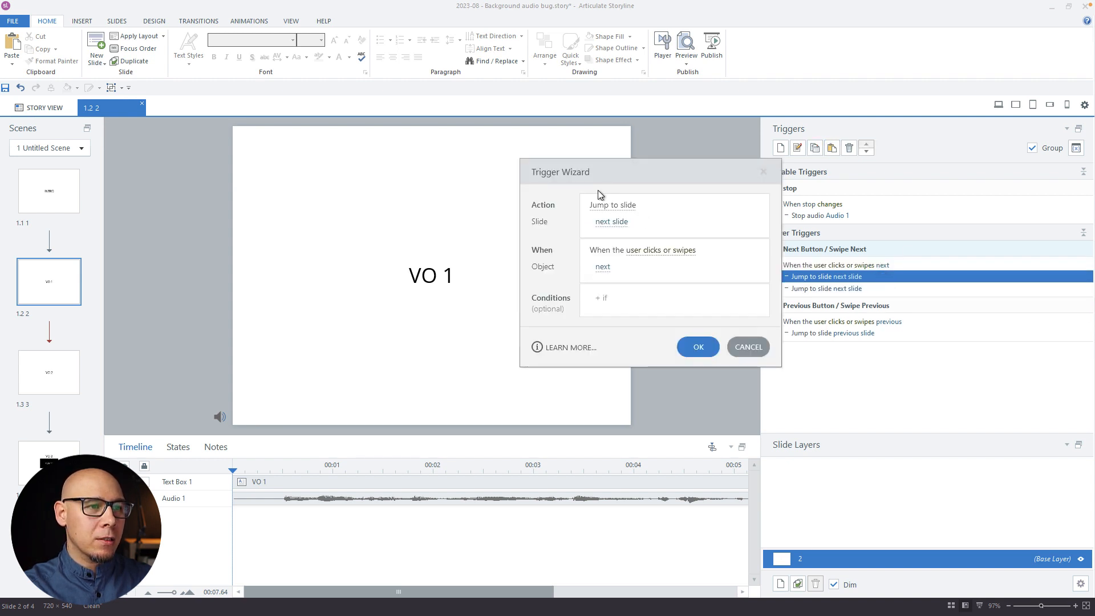
pyautogui.click(610, 205)
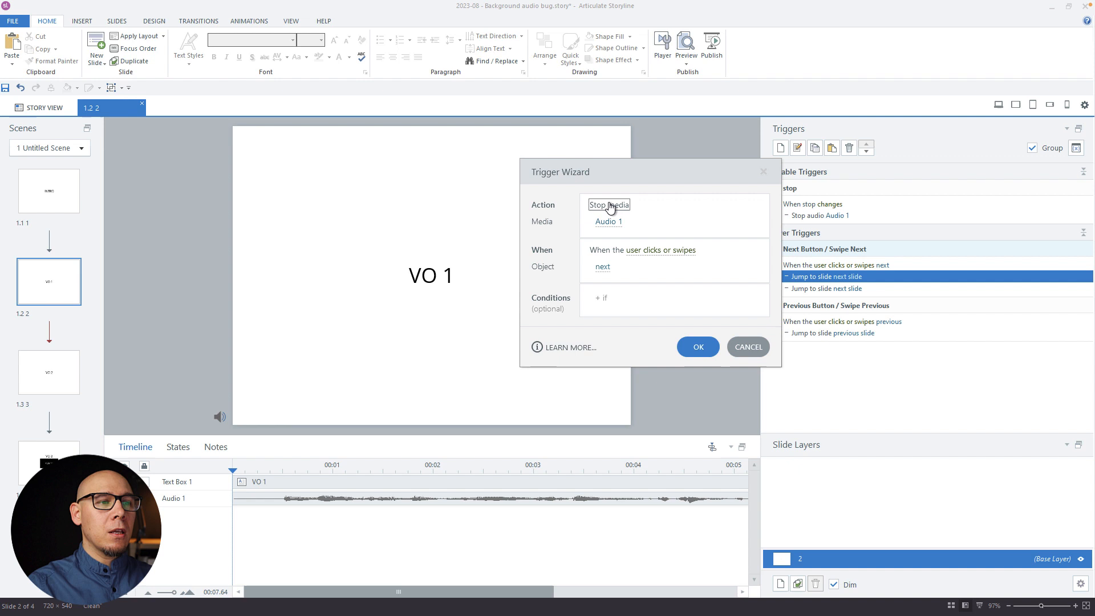
pyautogui.click(697, 347)
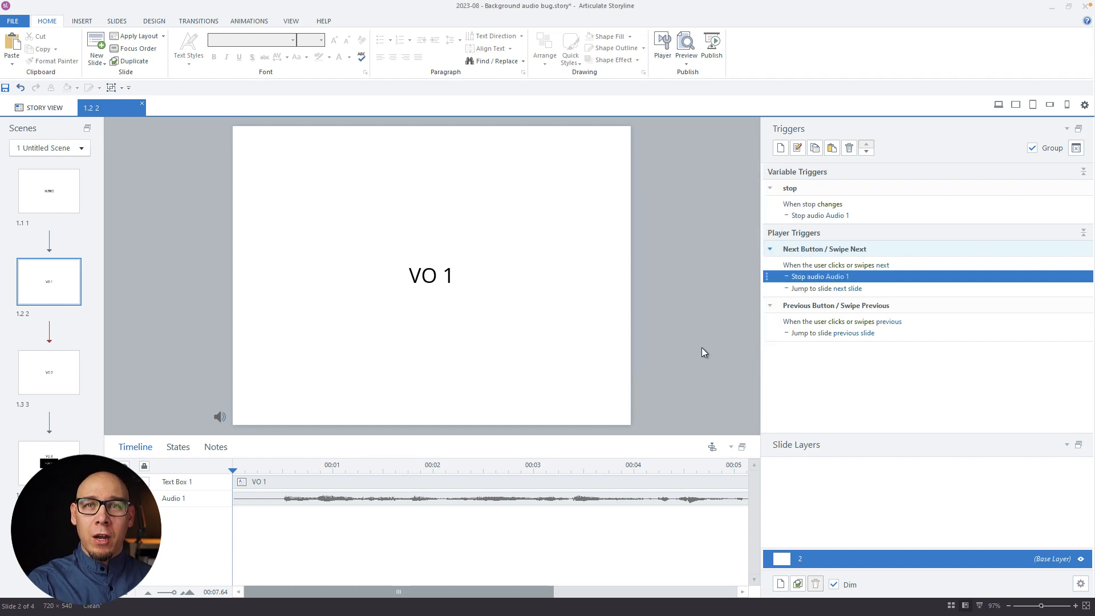
pyautogui.moveTo(683, 339)
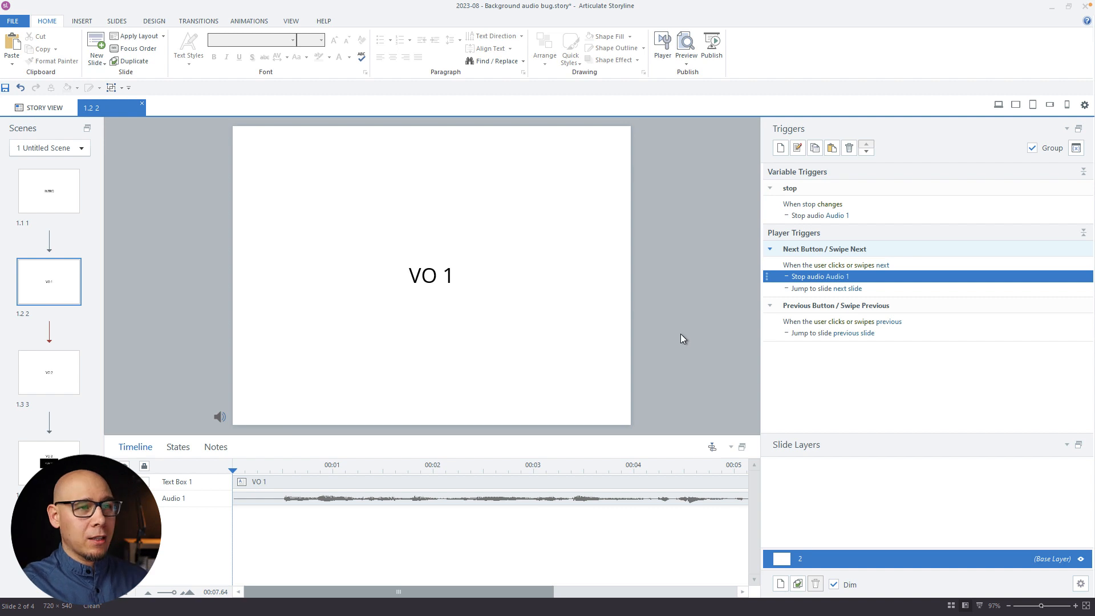
# Step: Preview the course from VO 1, advance once, then close the preview
pyautogui.click(686, 43)
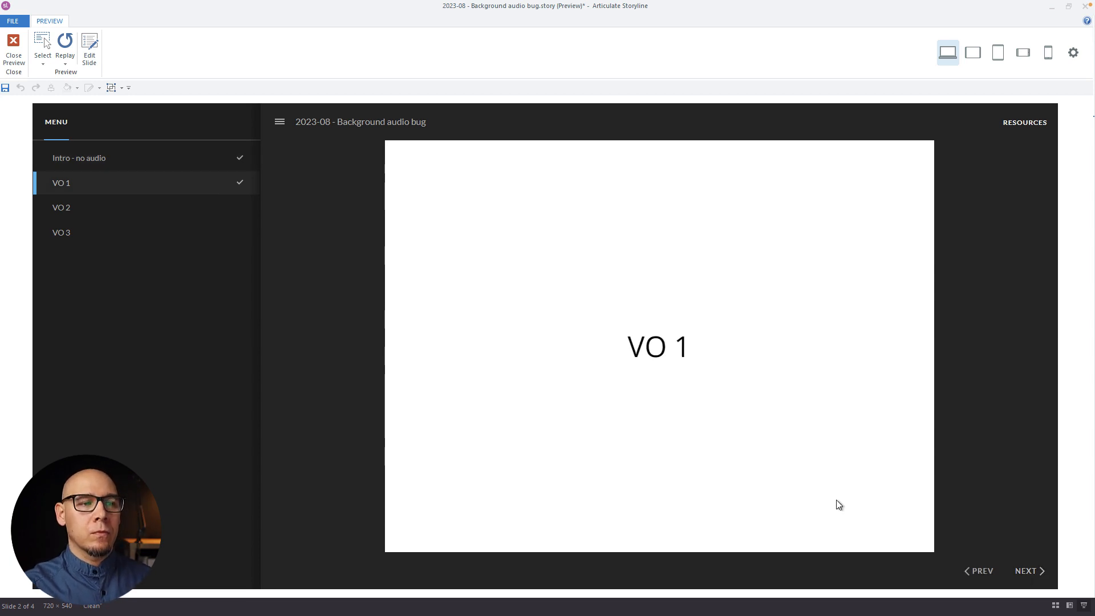
pyautogui.click(1026, 571)
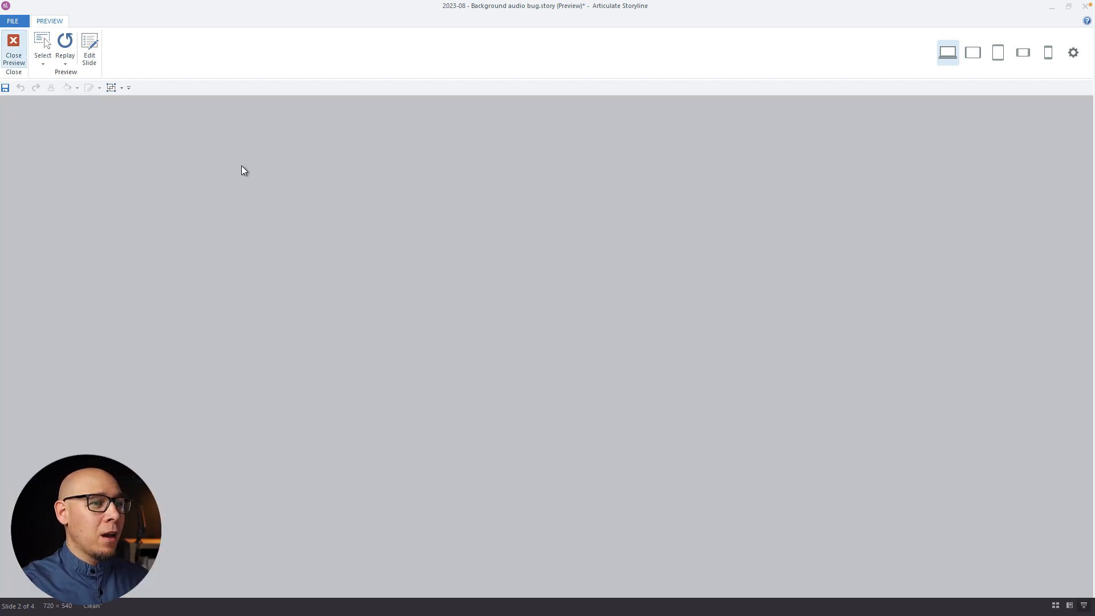
pyautogui.click(13, 44)
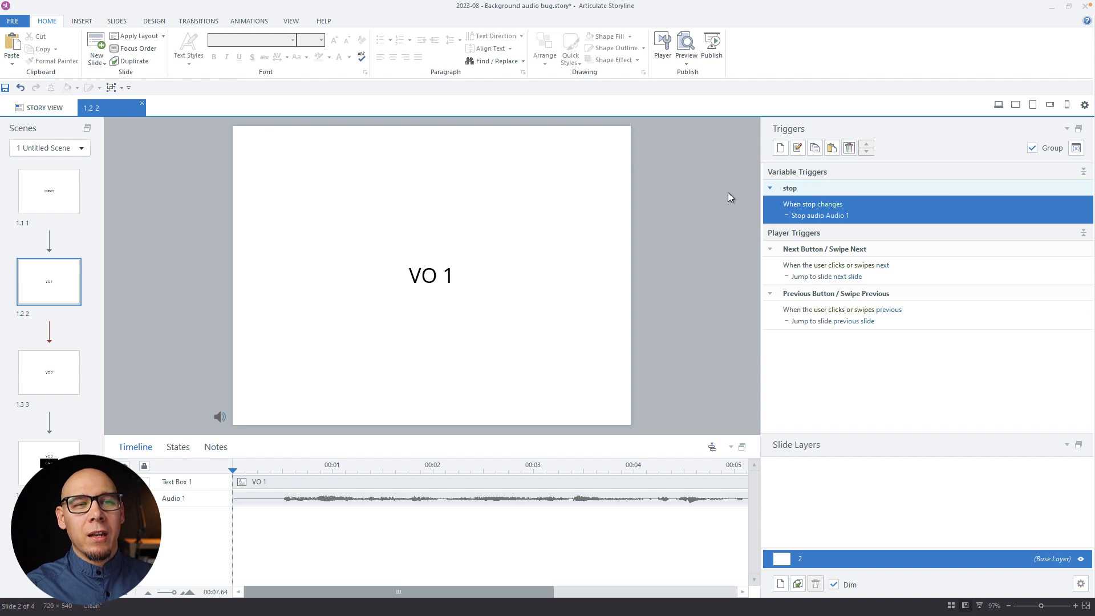
# Step: On the slide master, add a trigger toggling stop on Next Button / Swipe Next clicks
pyautogui.click(287, 20)
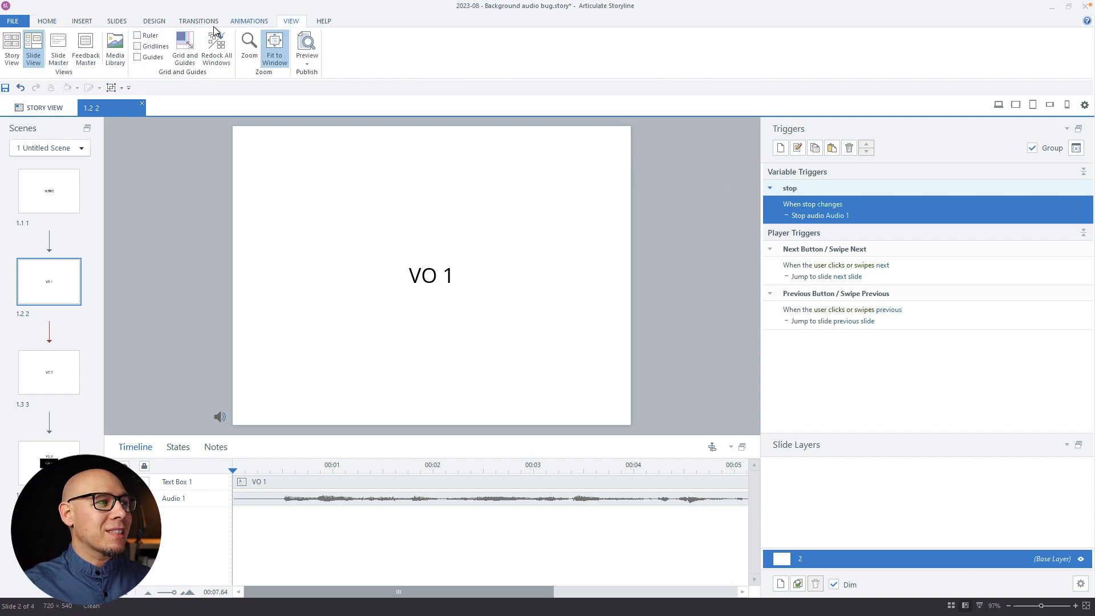
pyautogui.click(59, 45)
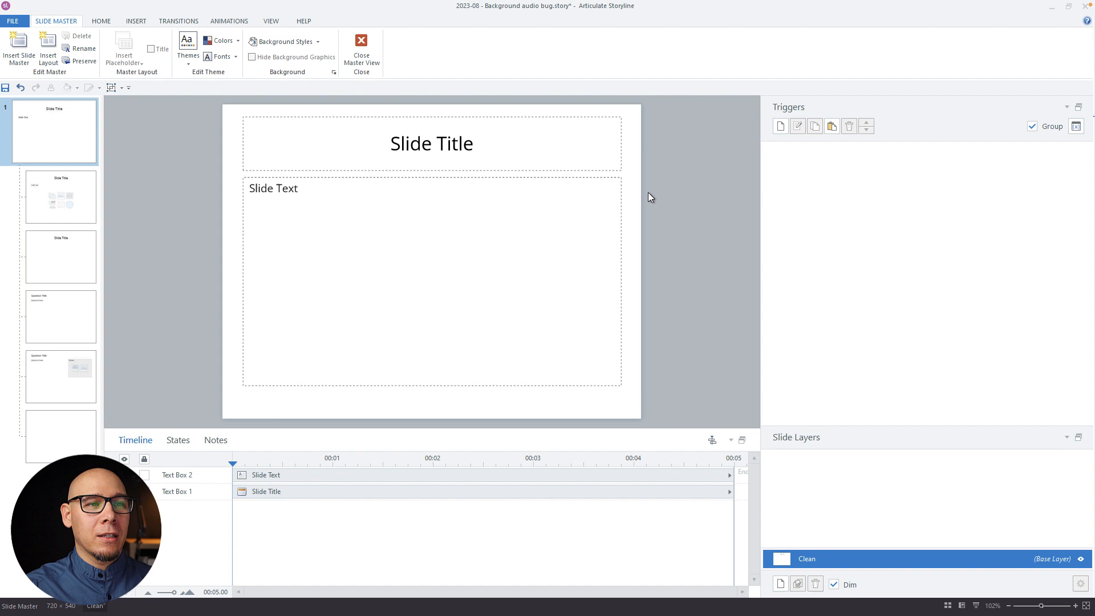
pyautogui.click(781, 126)
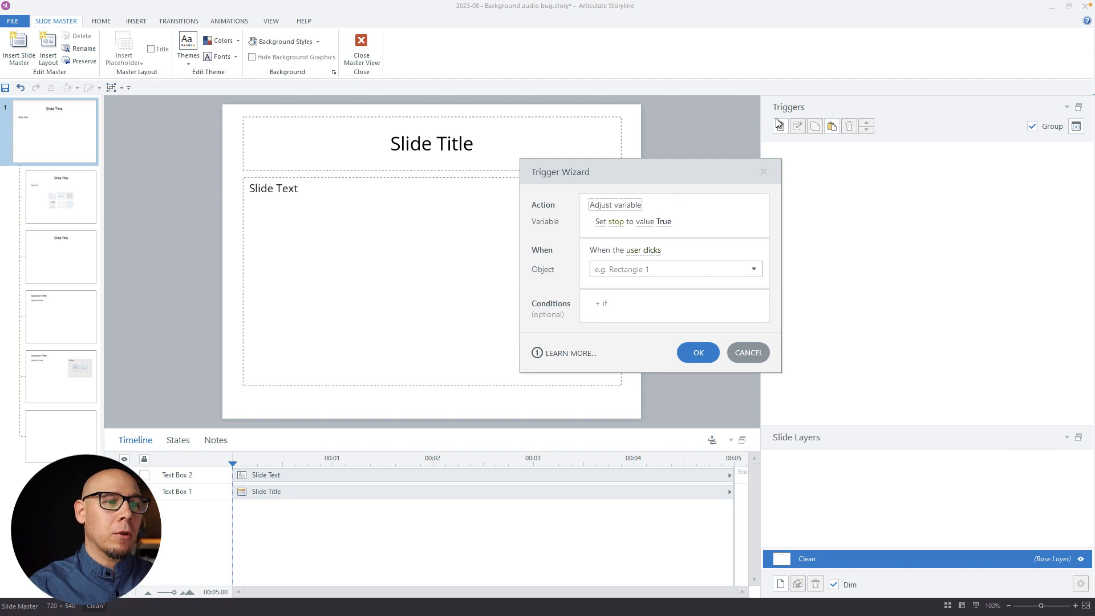
pyautogui.click(616, 221)
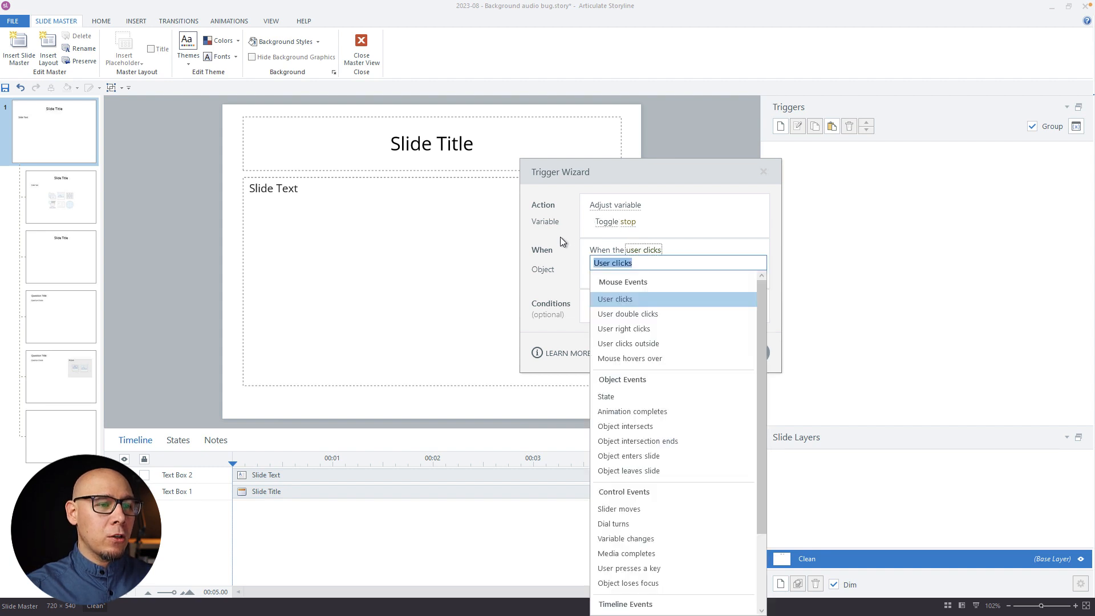
pyautogui.click(614, 299)
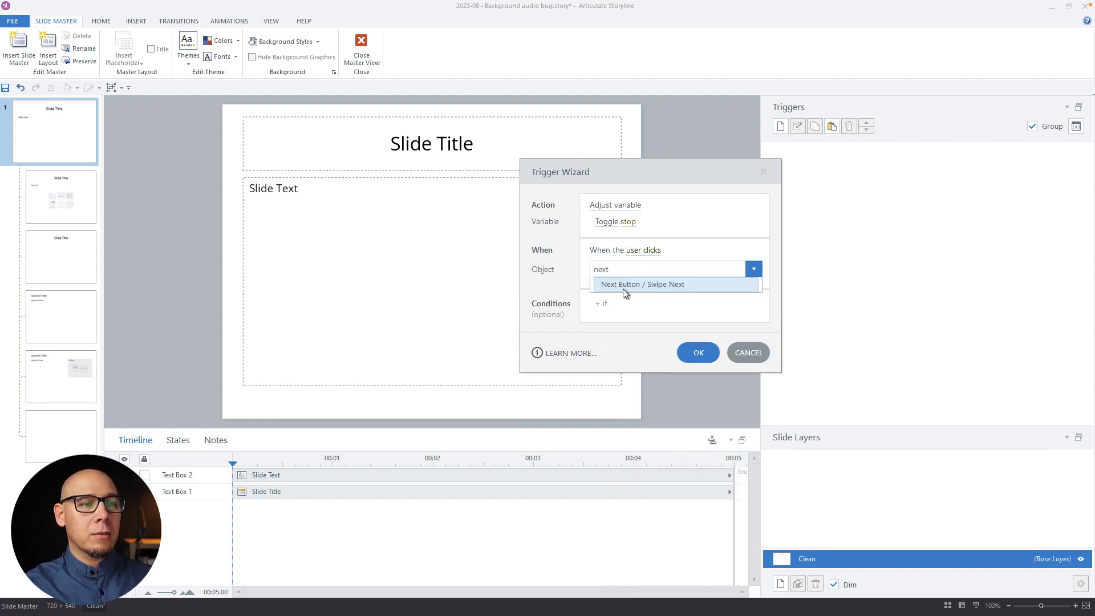
pyautogui.click(642, 284)
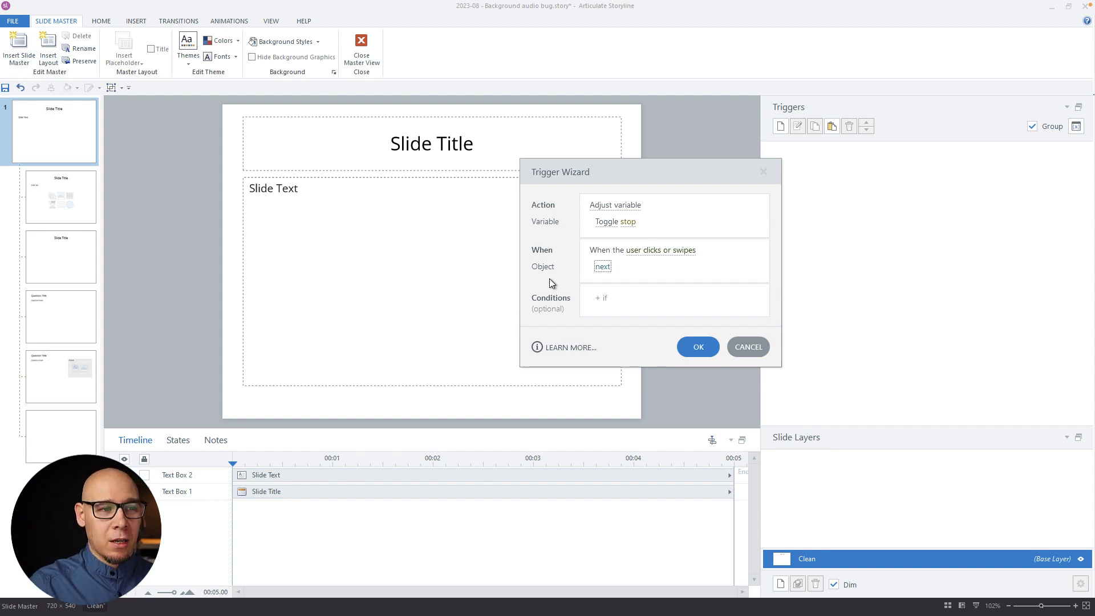
pyautogui.click(698, 346)
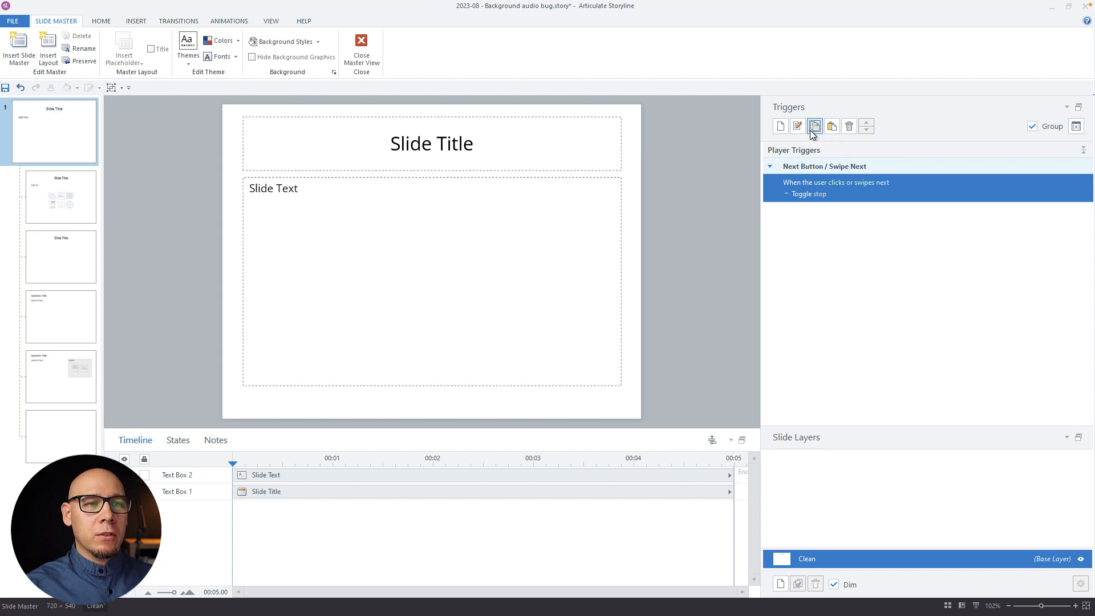
pyautogui.moveTo(832, 127)
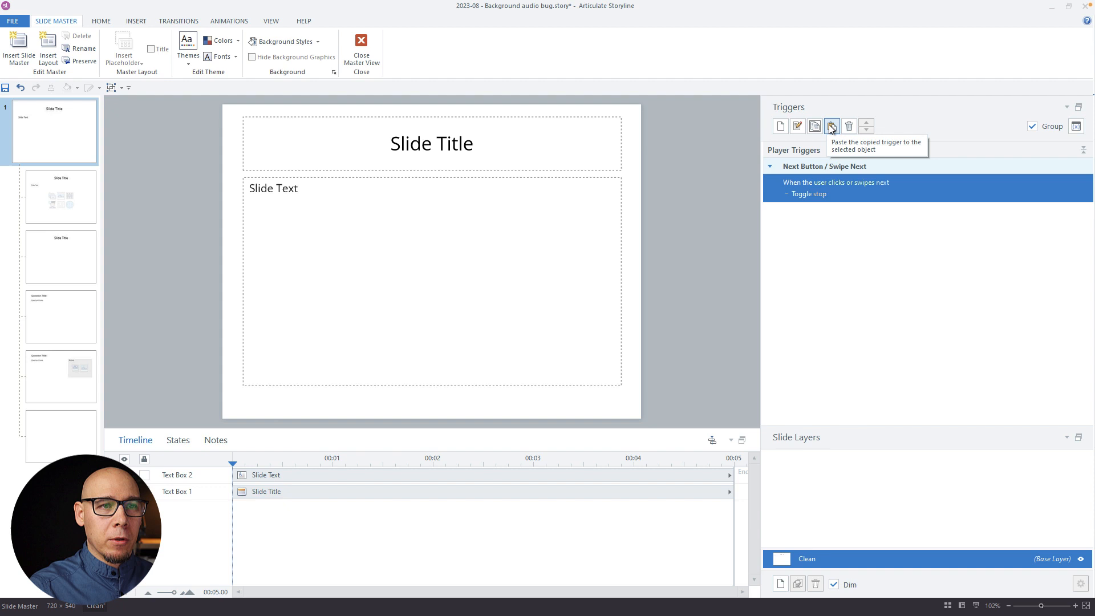
# Step: Paste a copy of the toggle trigger and assign it to Previous Button / Swipe Previous
pyautogui.click(831, 126)
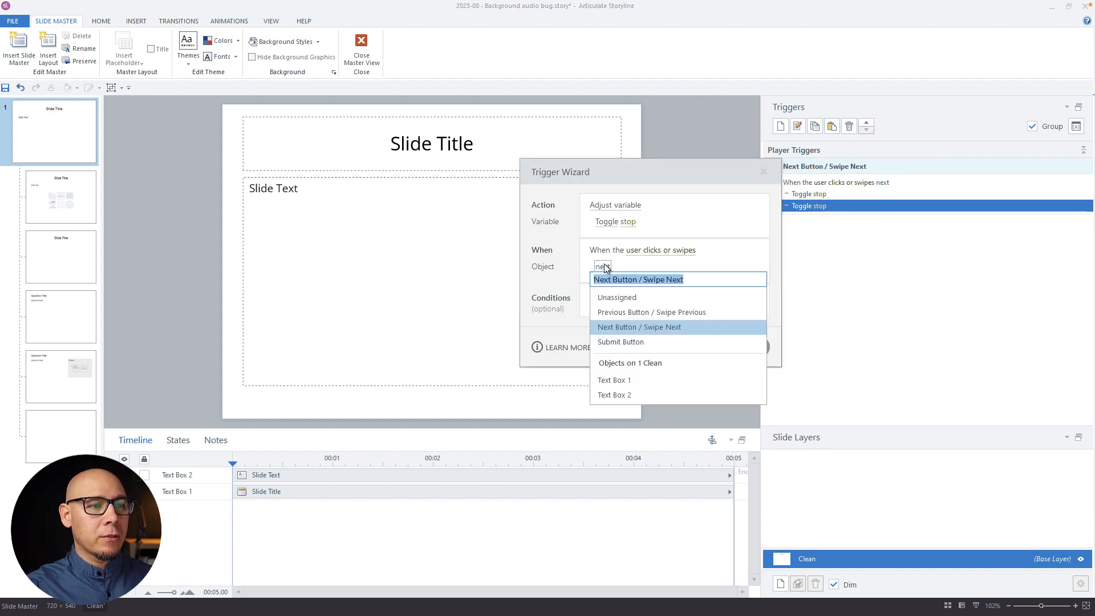
pyautogui.click(652, 312)
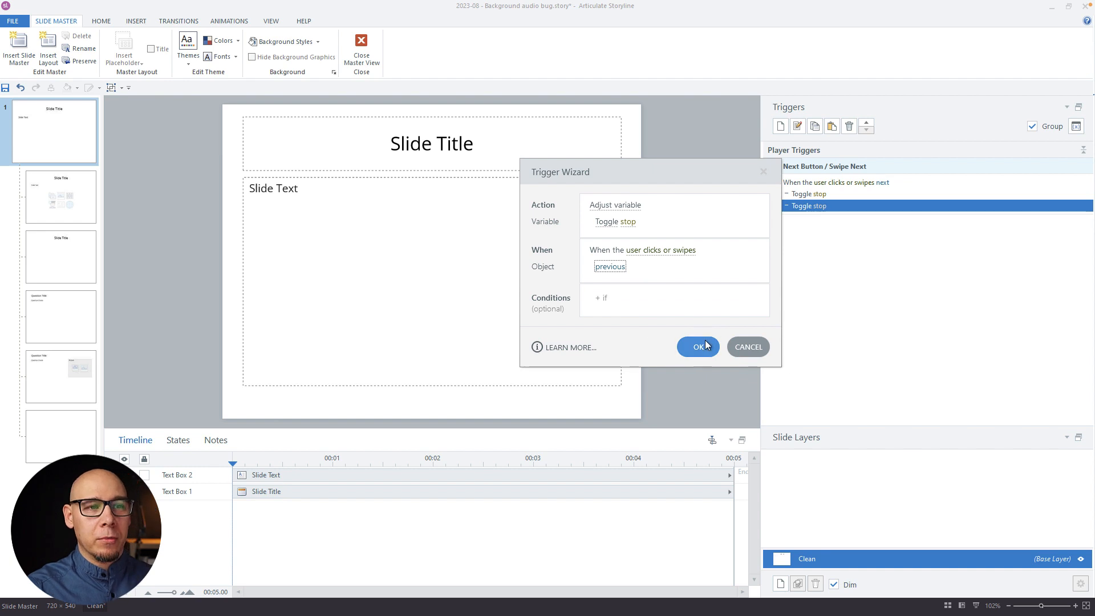
pyautogui.click(697, 346)
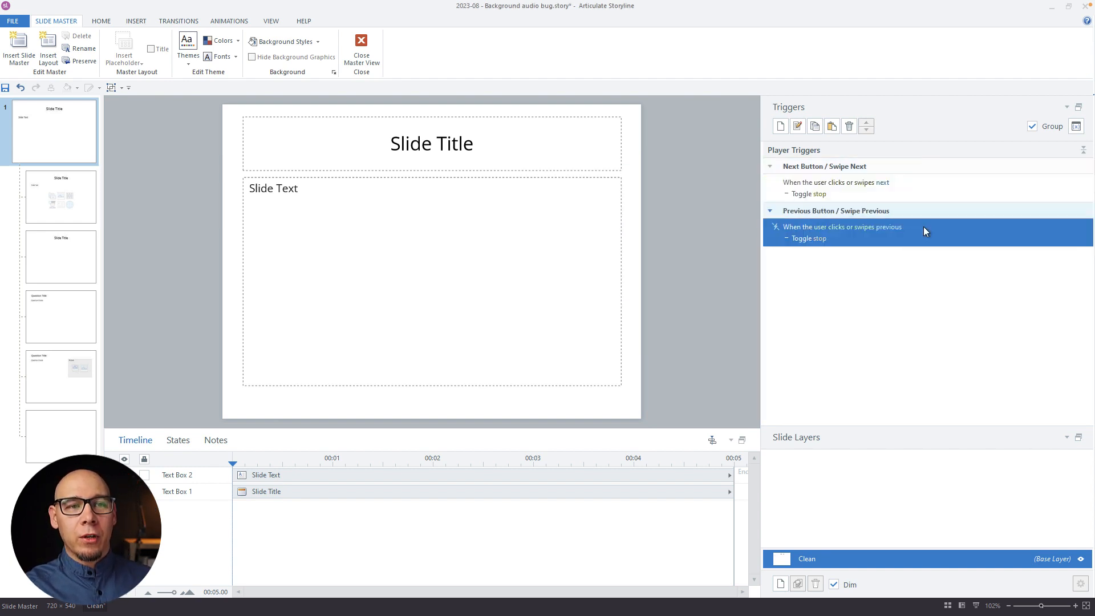
# Step: Inspect the next and previous master triggers, then close master view
pyautogui.click(836, 182)
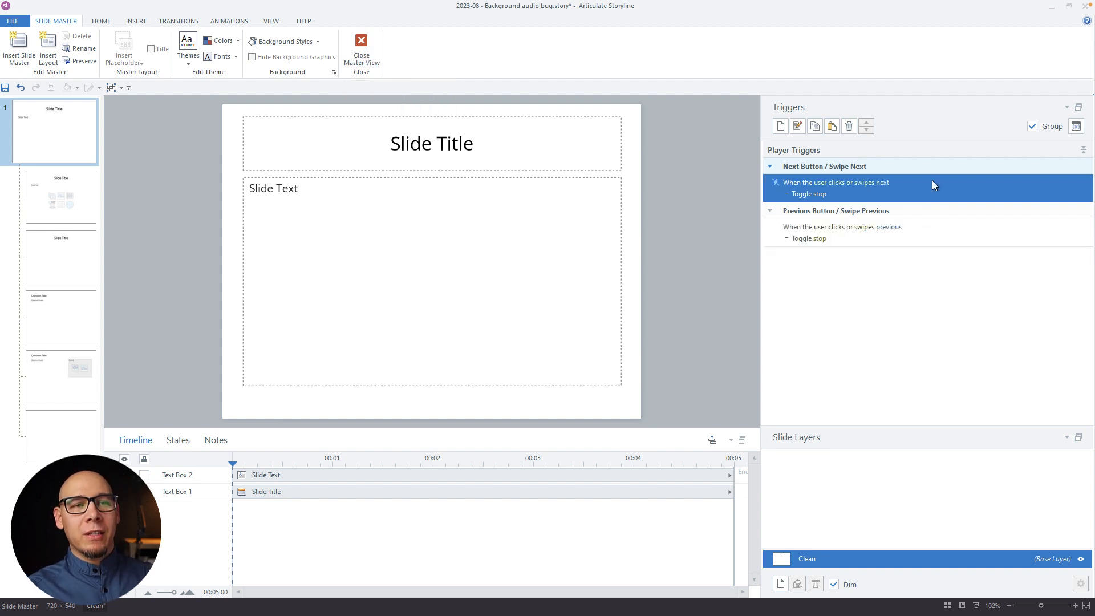
pyautogui.click(842, 226)
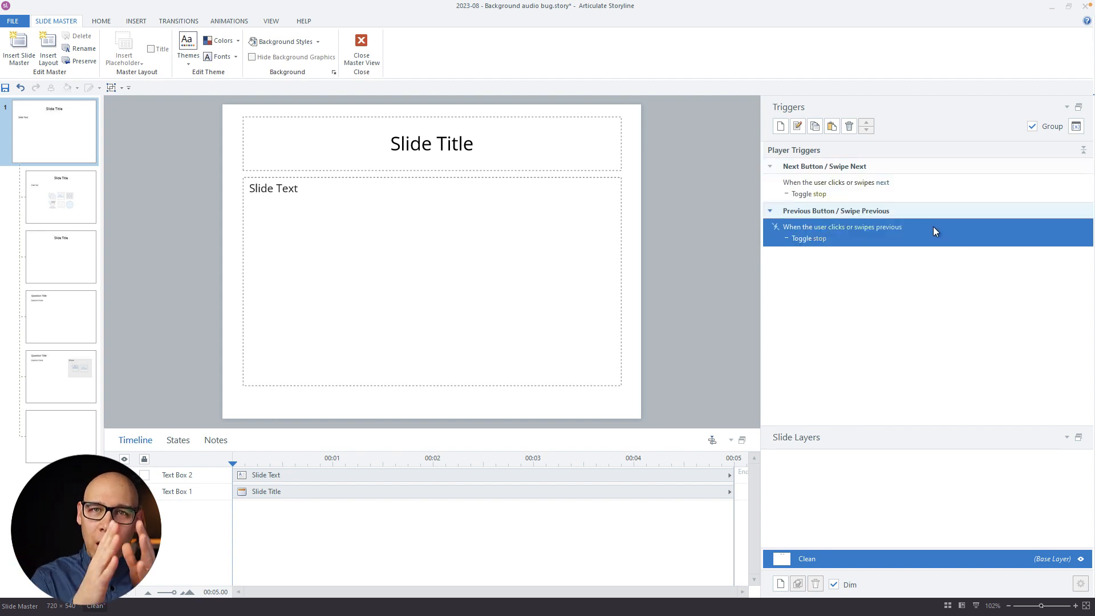
pyautogui.click(361, 45)
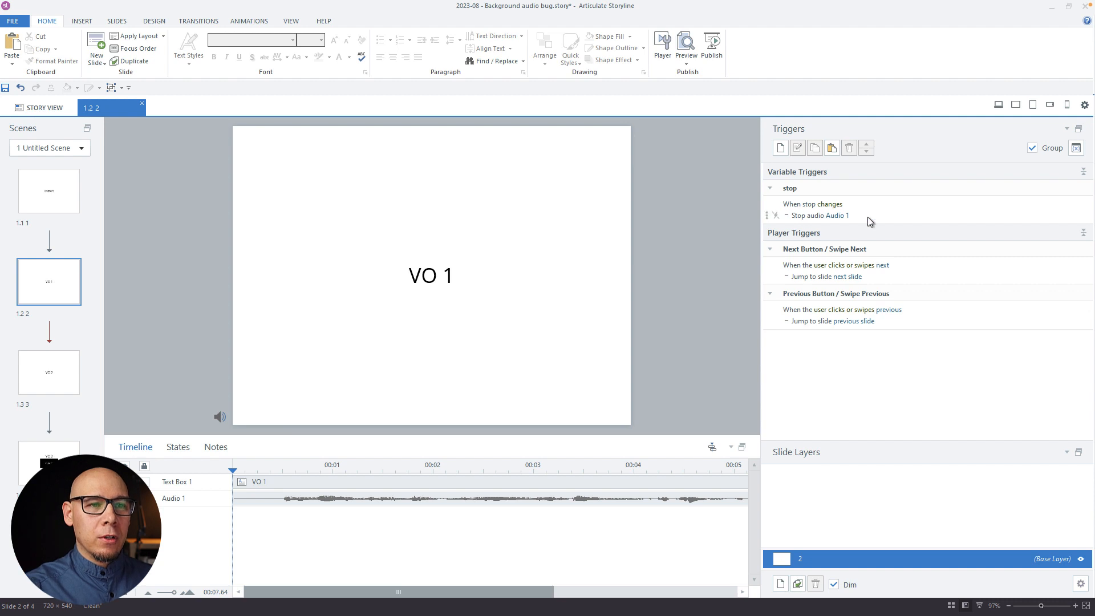
# Step: Recheck the VO 1 Stop Audio 1 trigger unchanged, then visit VO 2, VO 1 and INTRO
pyautogui.doubleClick(820, 215)
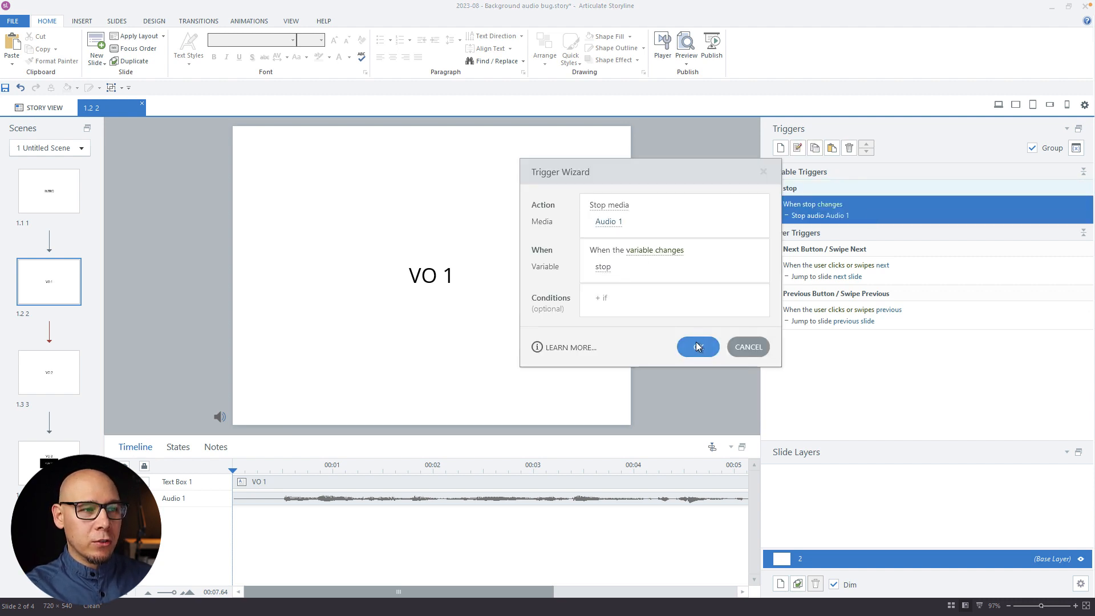
pyautogui.click(698, 347)
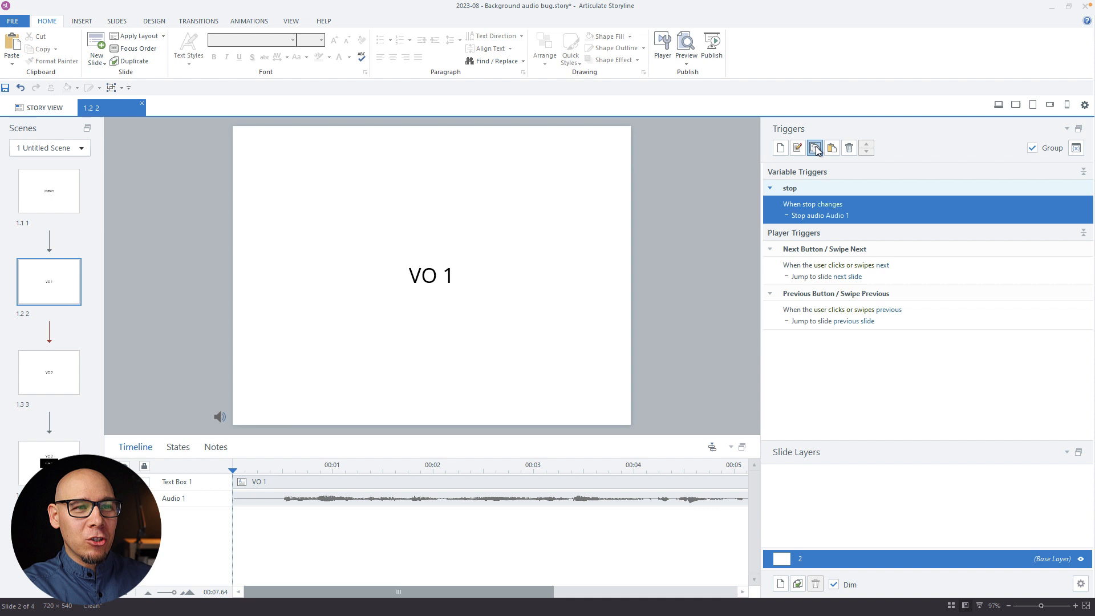
pyautogui.click(49, 372)
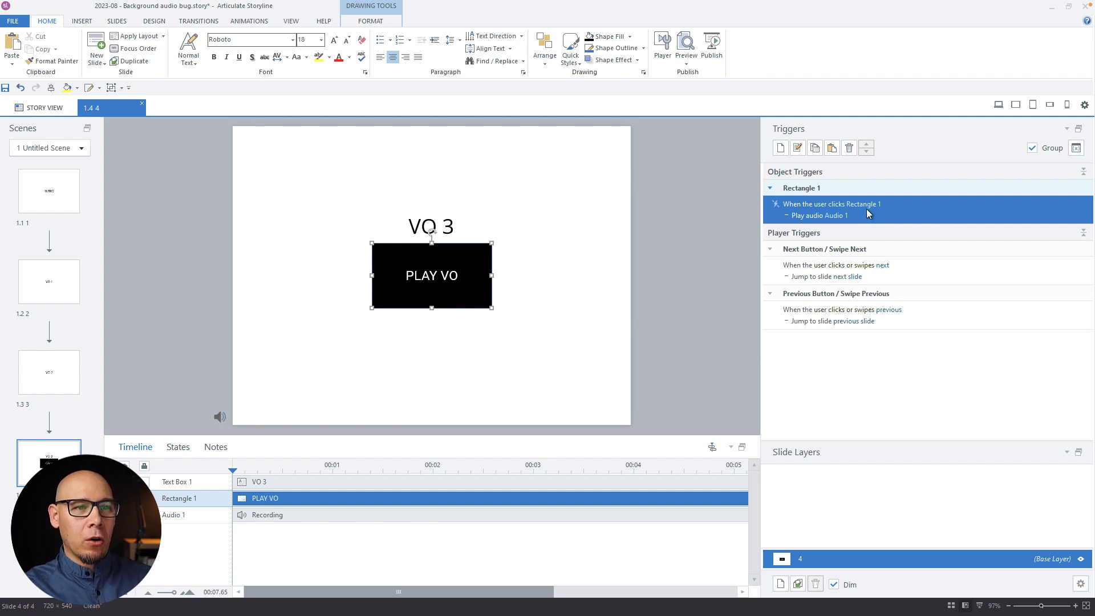
pyautogui.click(49, 282)
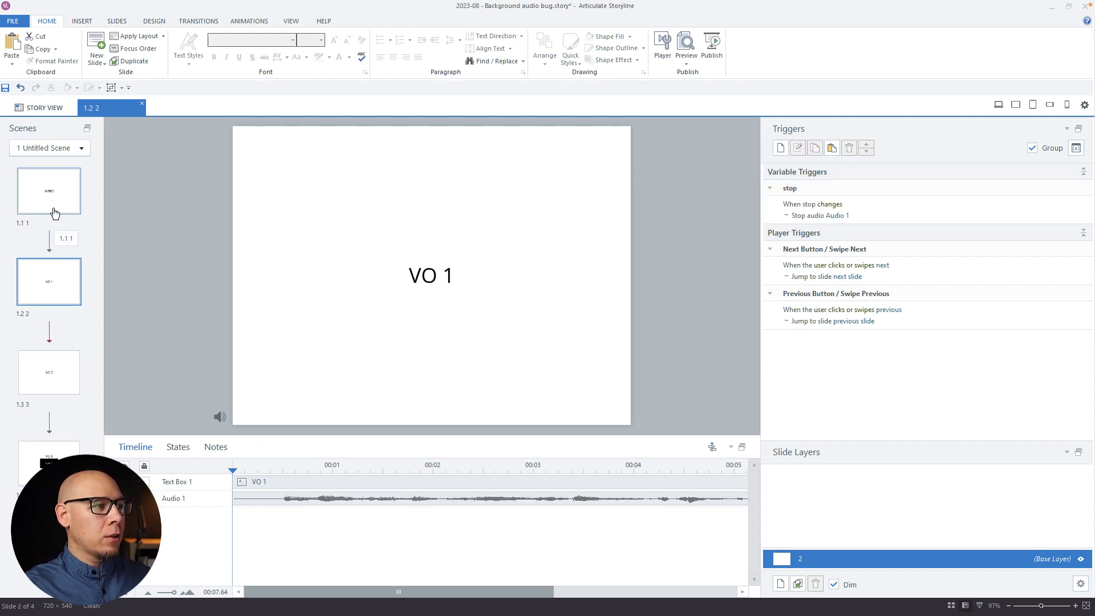
pyautogui.click(48, 191)
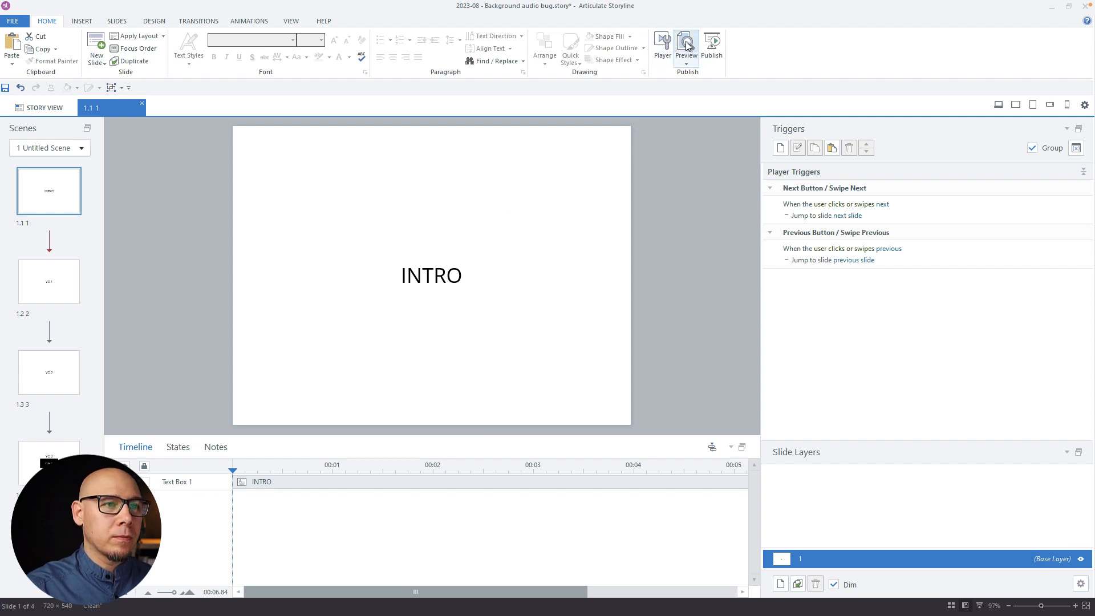
# Step: Preview from the intro through VO 1, VO 2 and VO 3, then close and reopen VO 1
pyautogui.click(687, 43)
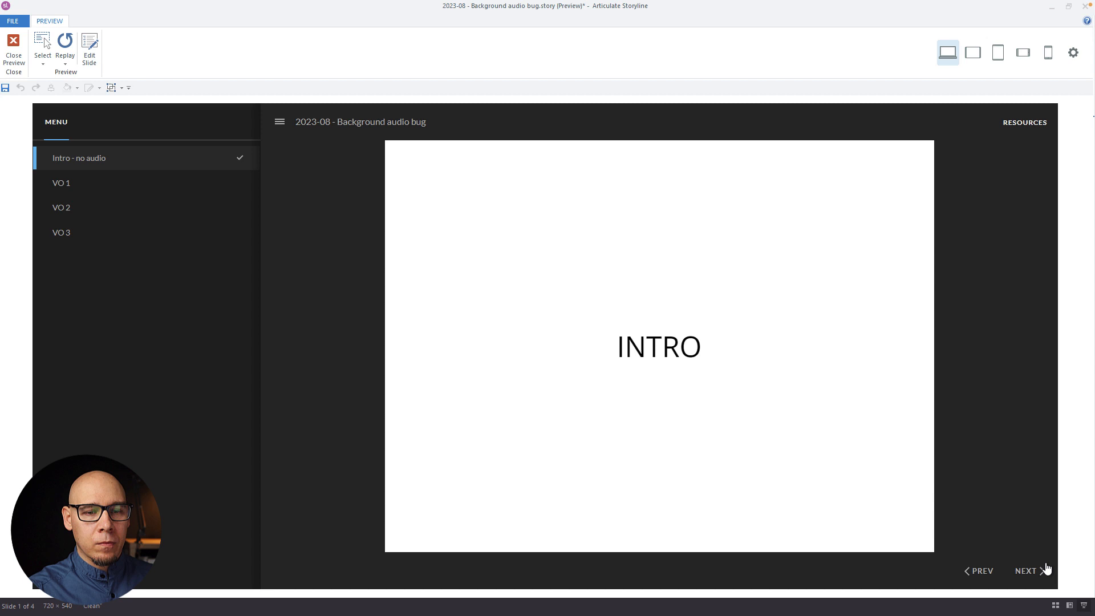
pyautogui.click(1037, 571)
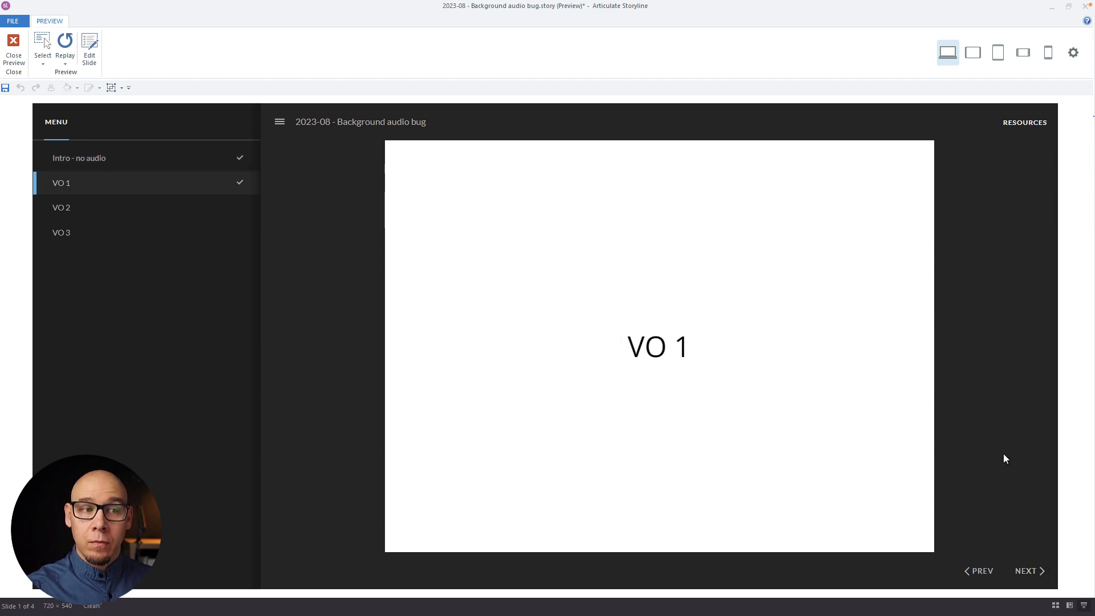
pyautogui.click(1028, 571)
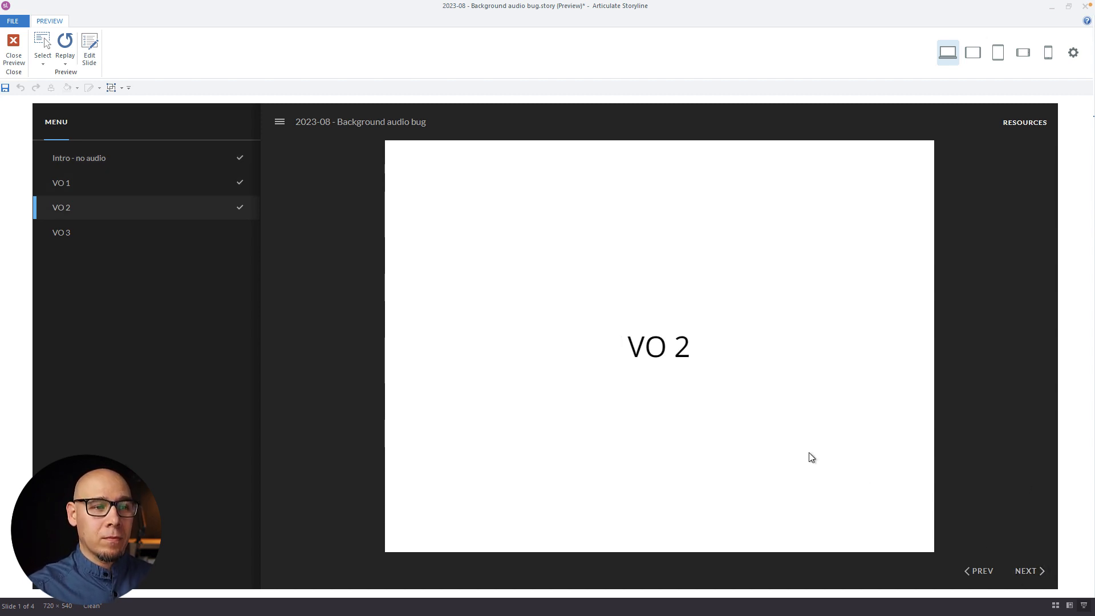
pyautogui.moveTo(1039, 487)
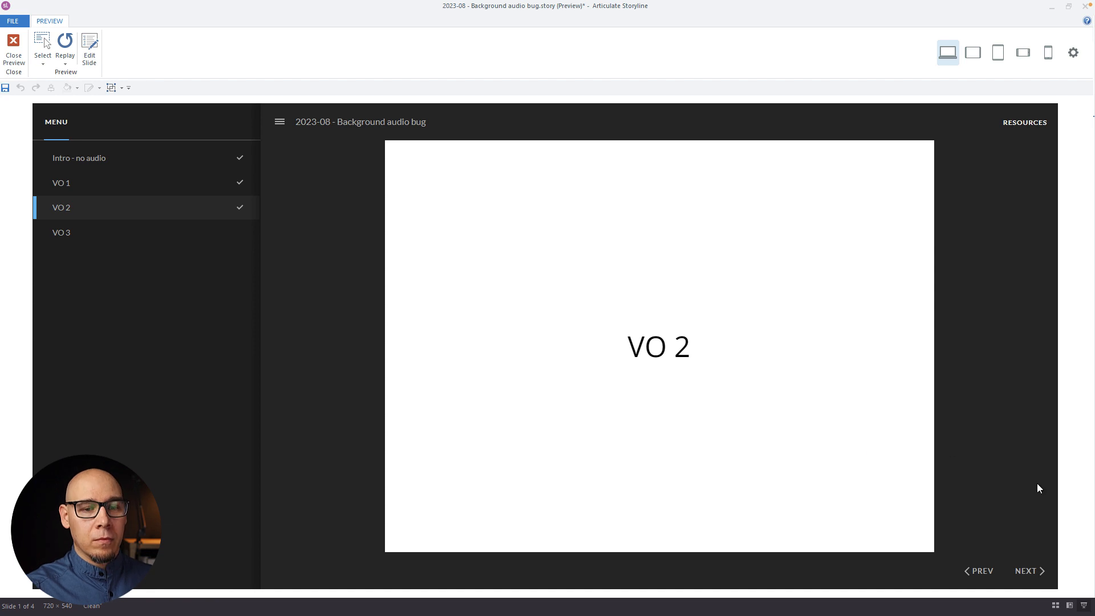
pyautogui.click(1026, 571)
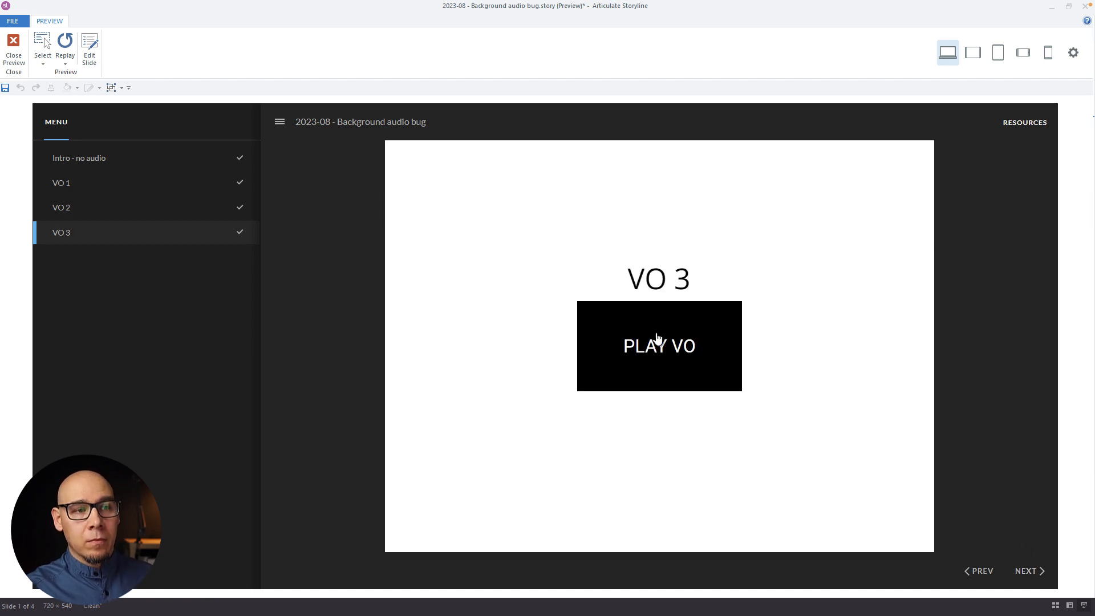
pyautogui.moveTo(644, 469)
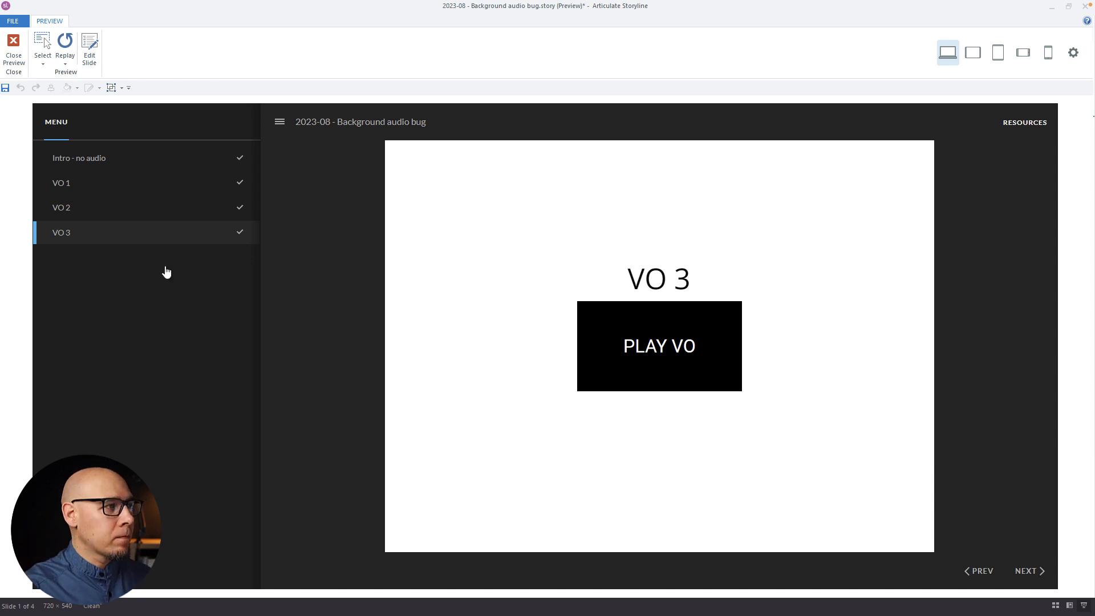
pyautogui.click(12, 43)
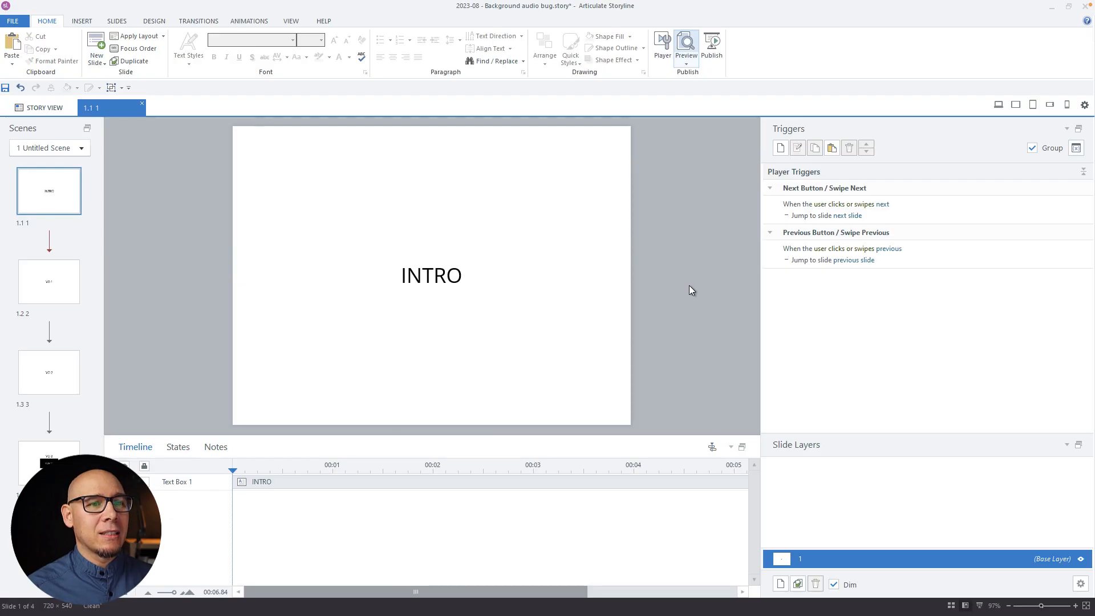
pyautogui.click(49, 281)
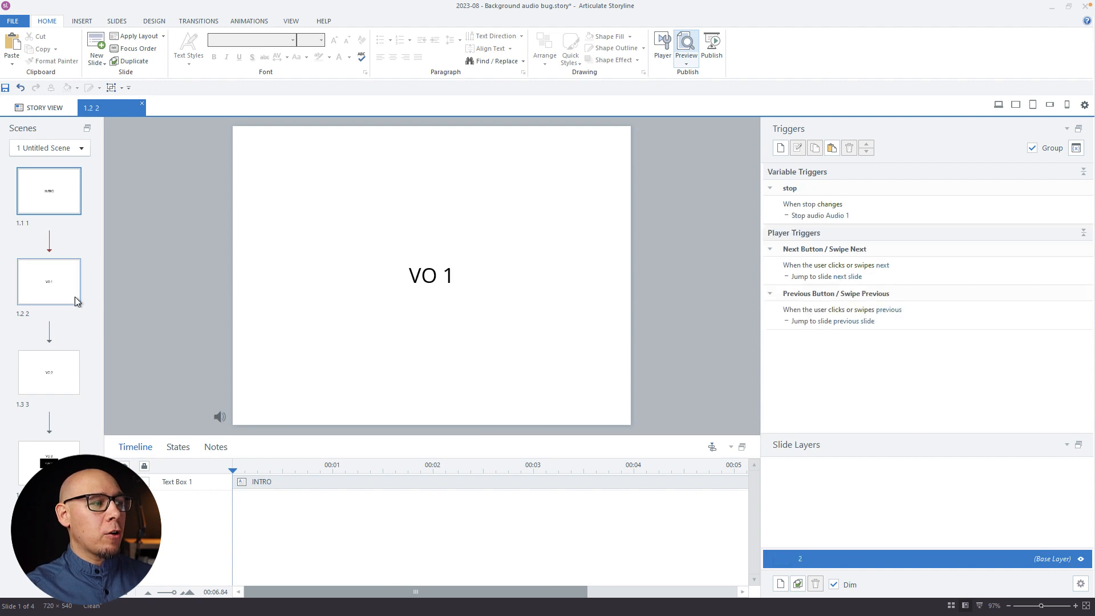